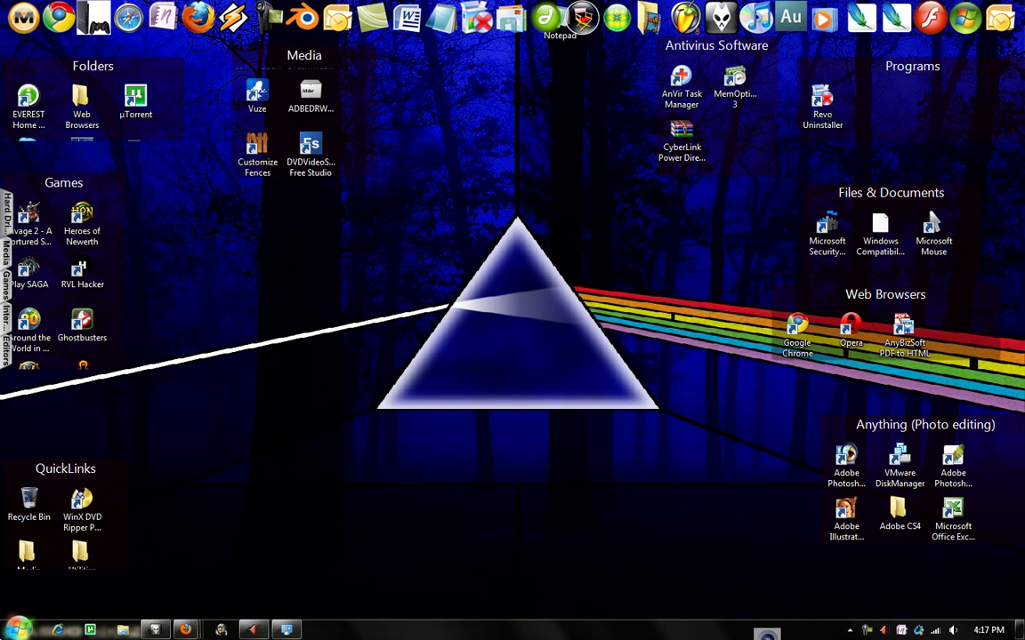
mouse_move(11, 613)
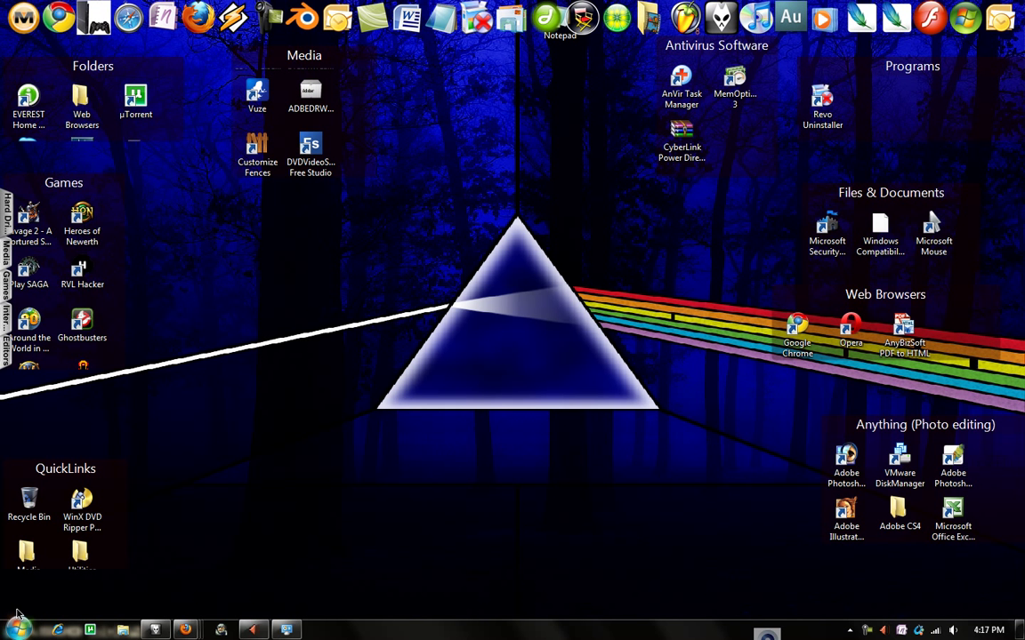
mouse_move(296, 437)
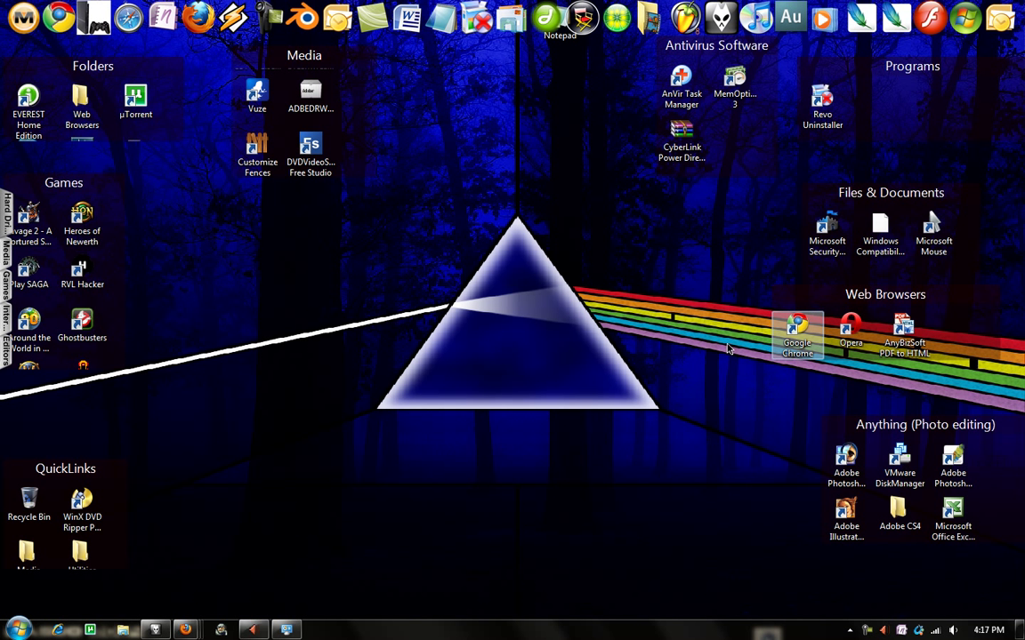
mouse_move(500, 248)
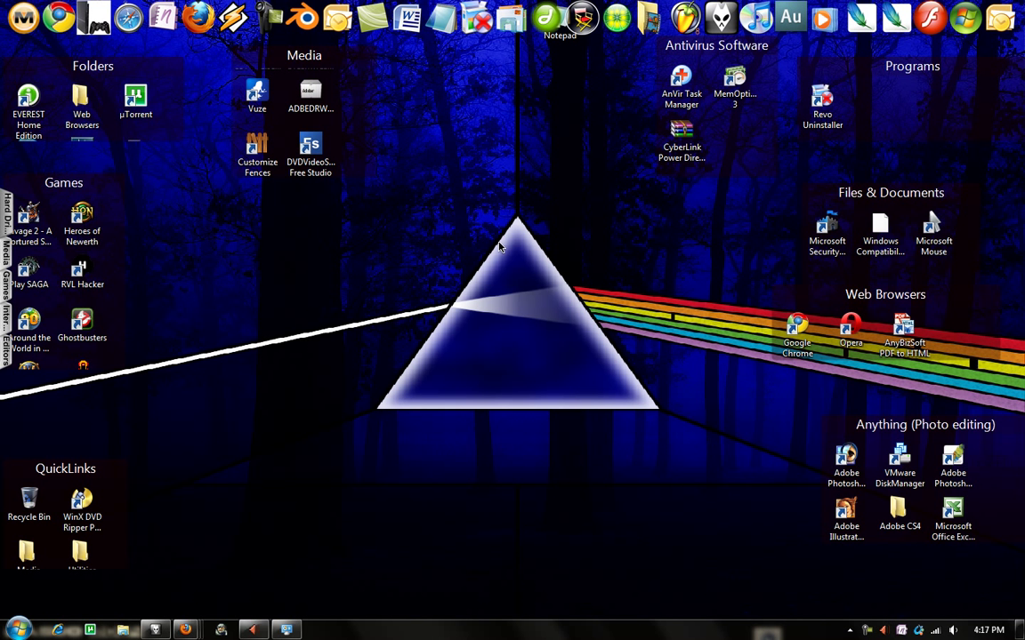
mouse_move(472, 235)
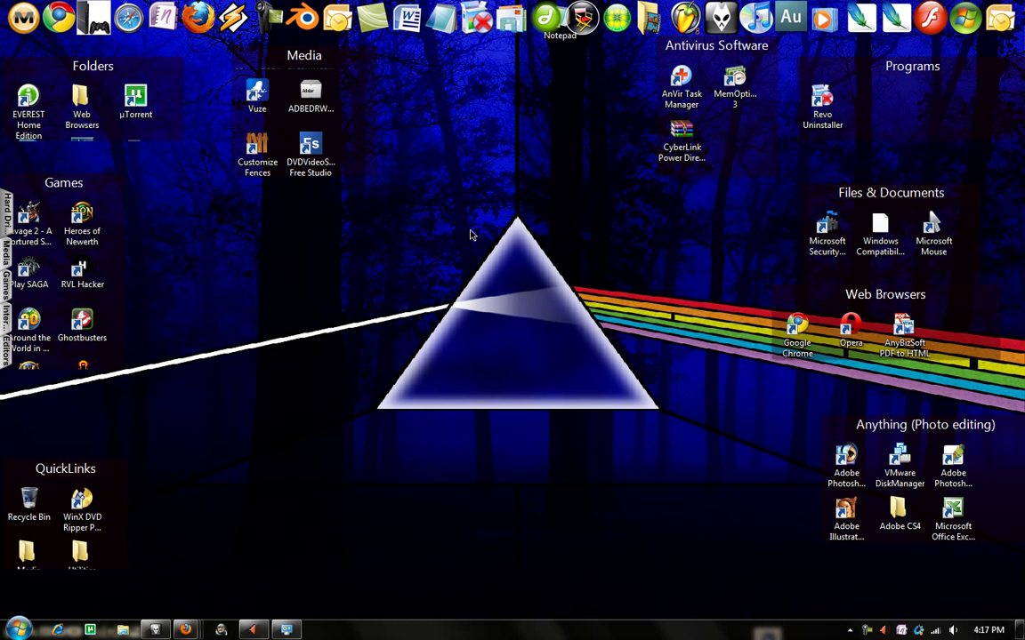
mouse_move(419, 395)
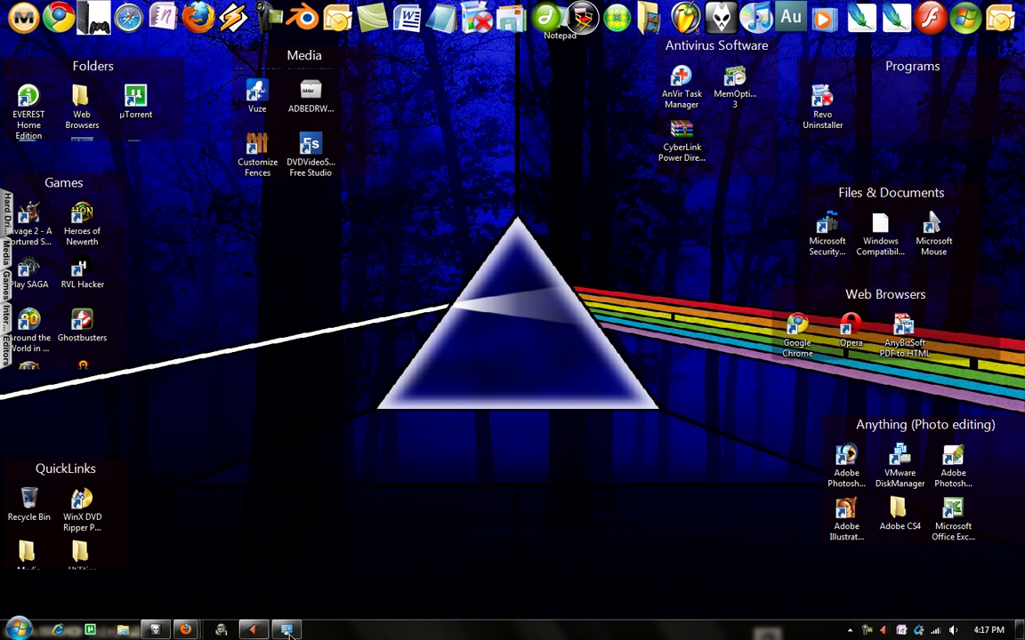
mouse_move(574, 461)
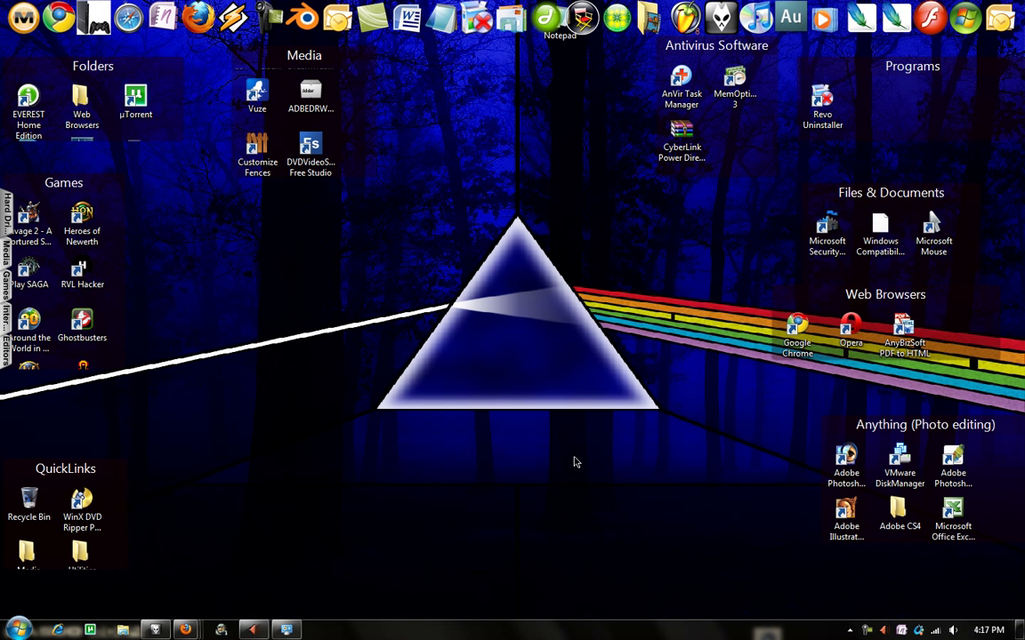
mouse_move(410, 268)
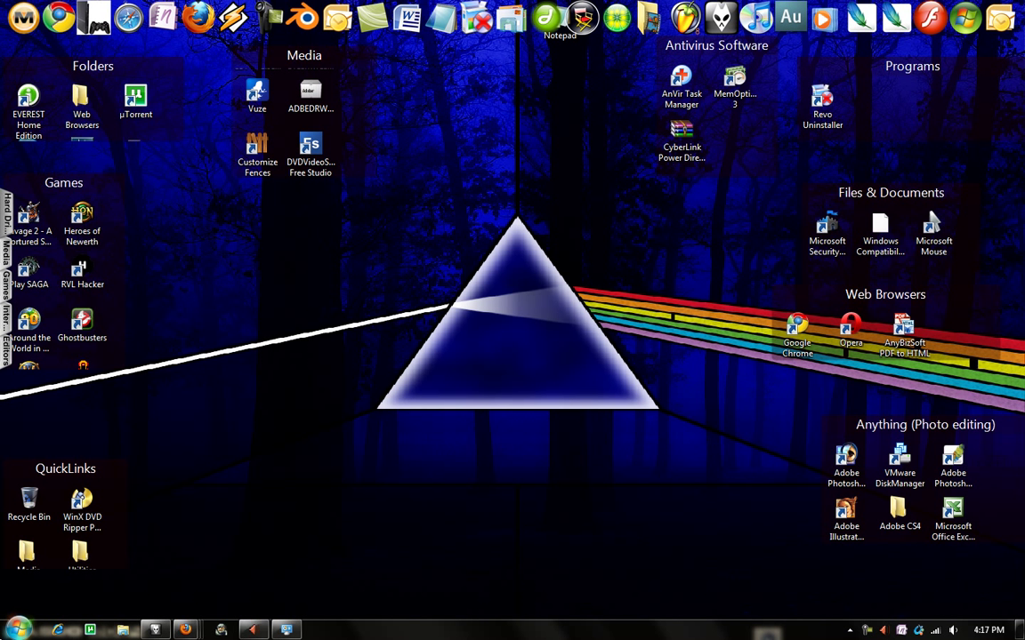
Launch Windows XP Mode Applications from a Start search for 'windows', then close its Firefox window.
left_click(15, 629)
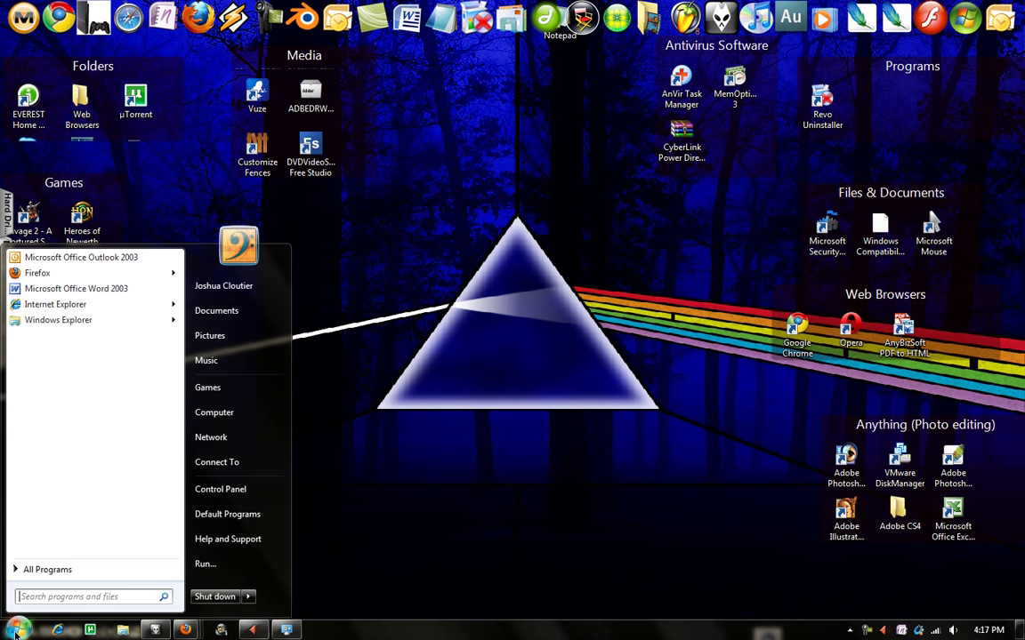
type("e")
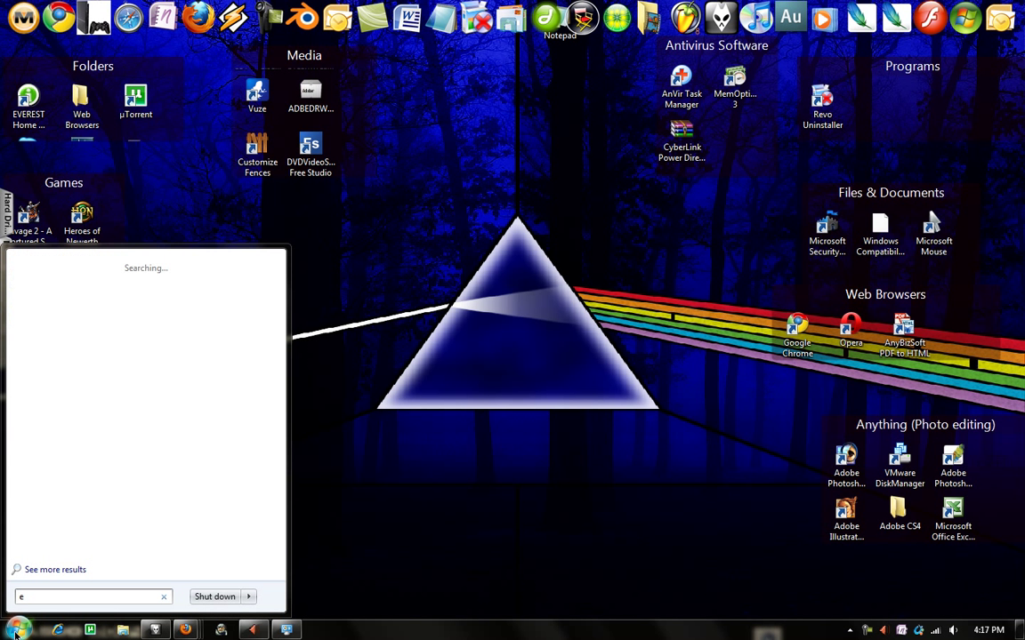
type("windows xp")
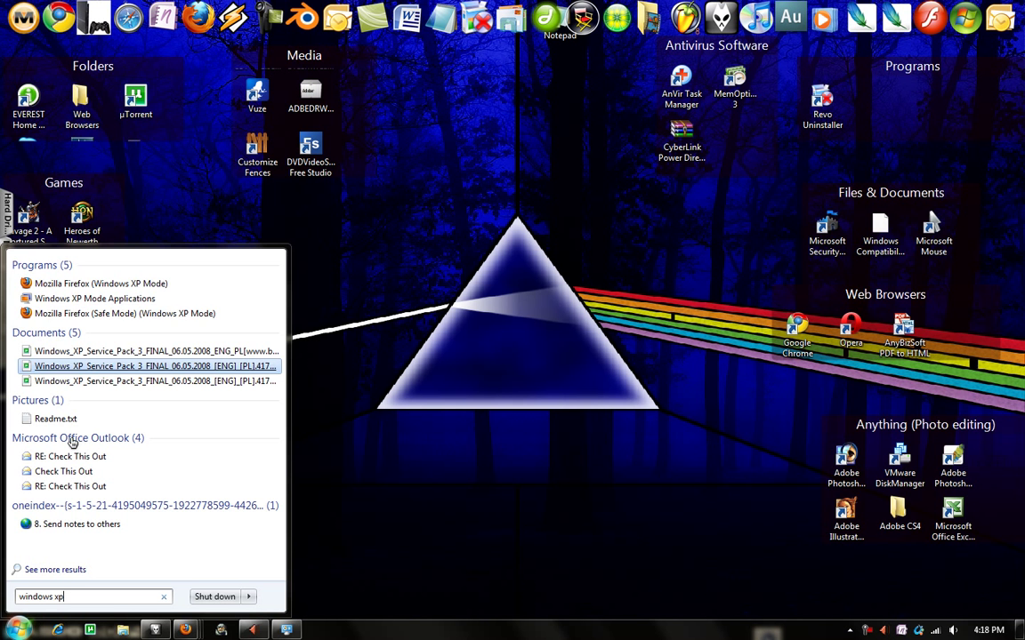
mouse_move(94, 298)
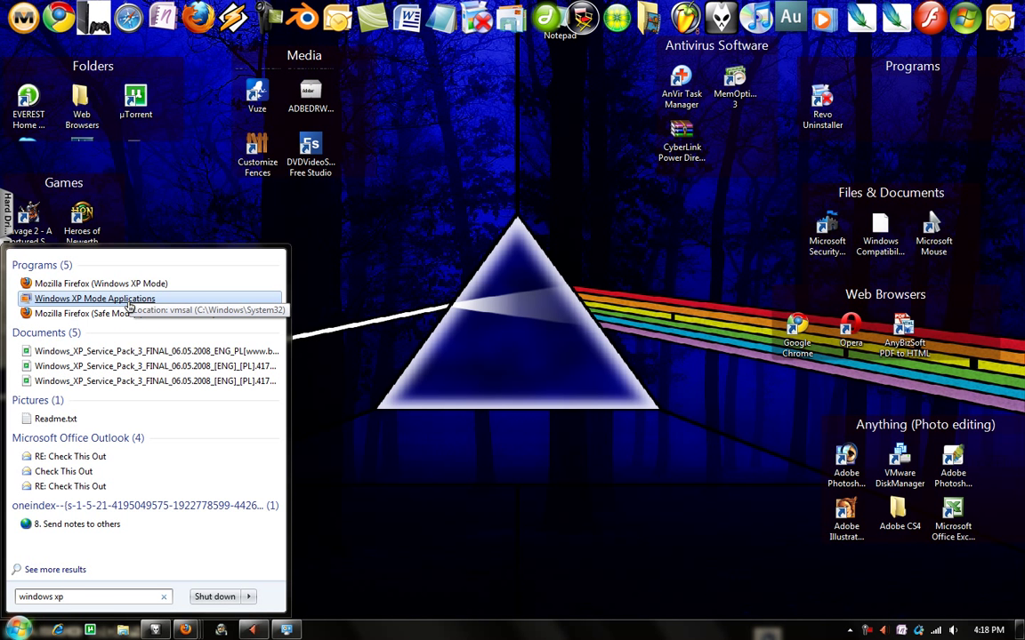
left_click(94, 298)
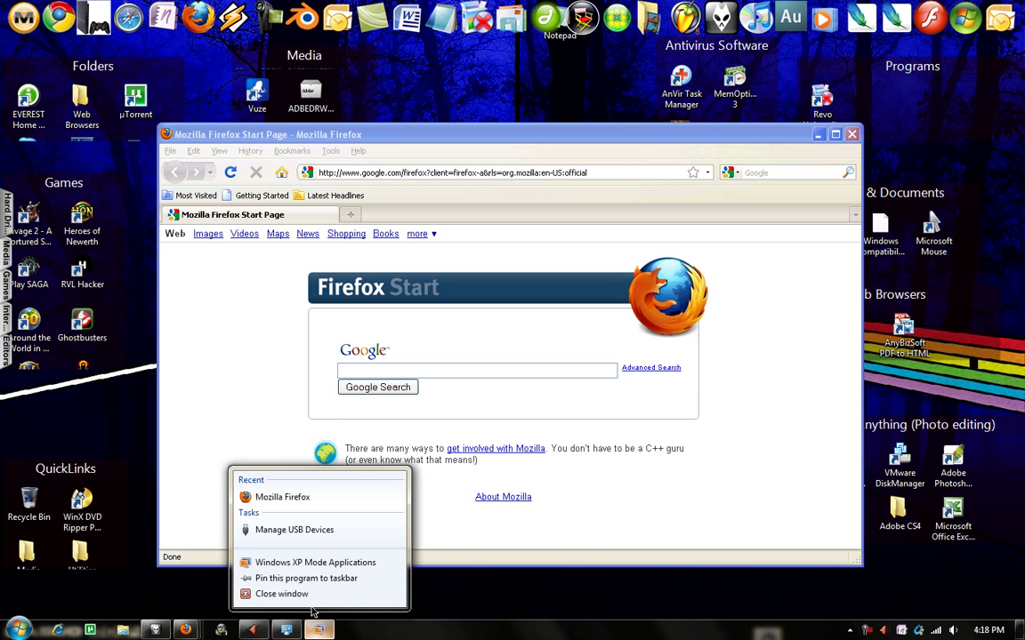
left_click(281, 593)
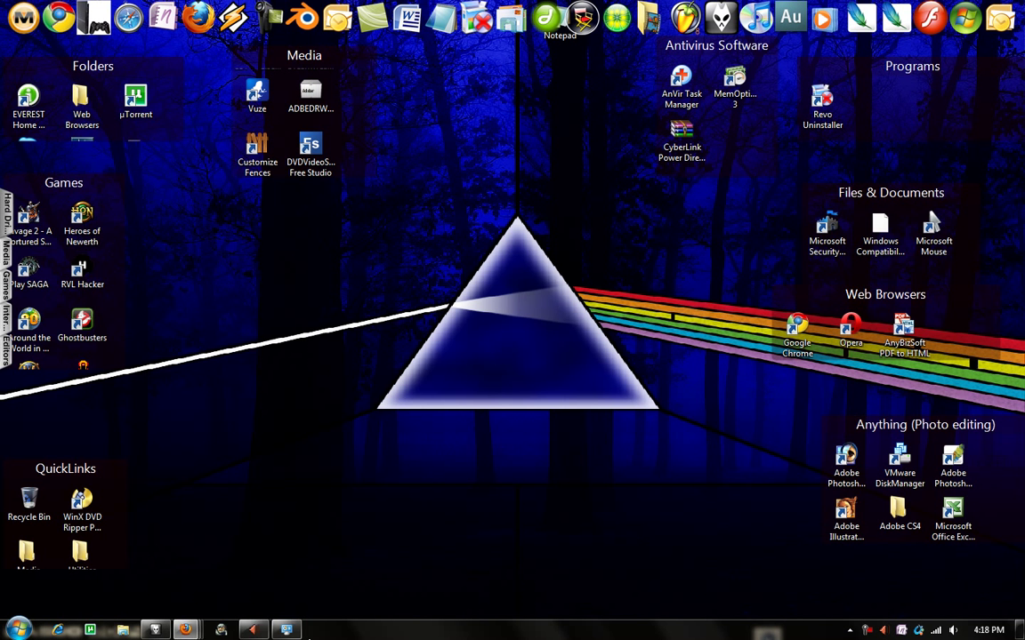
Open Windows Virtual PC via a 'windo' search and start XP Mode, closing all virtual applications.
left_click(15, 628)
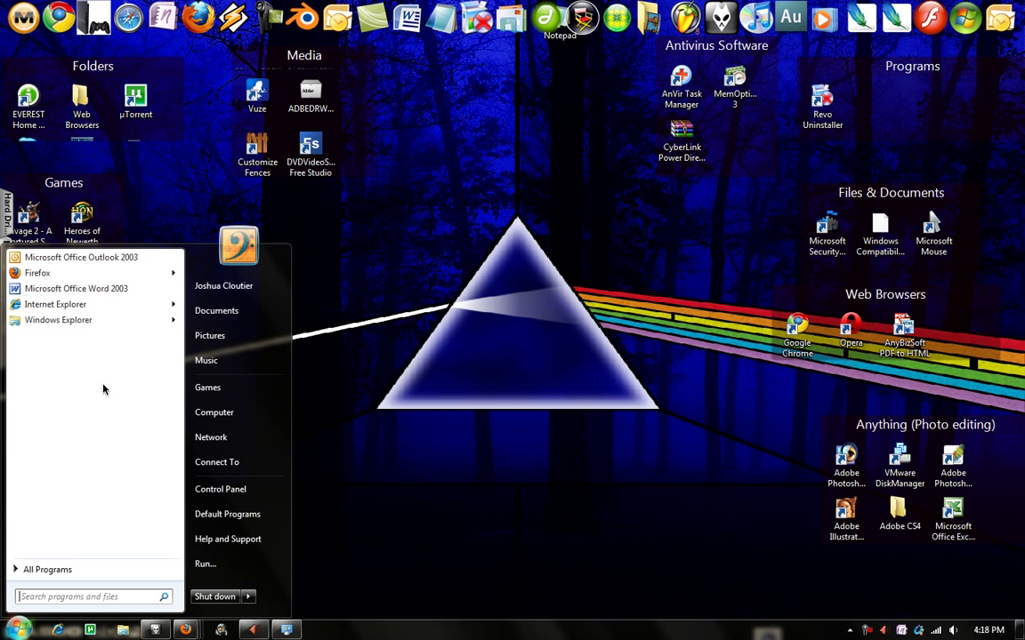
type("windo")
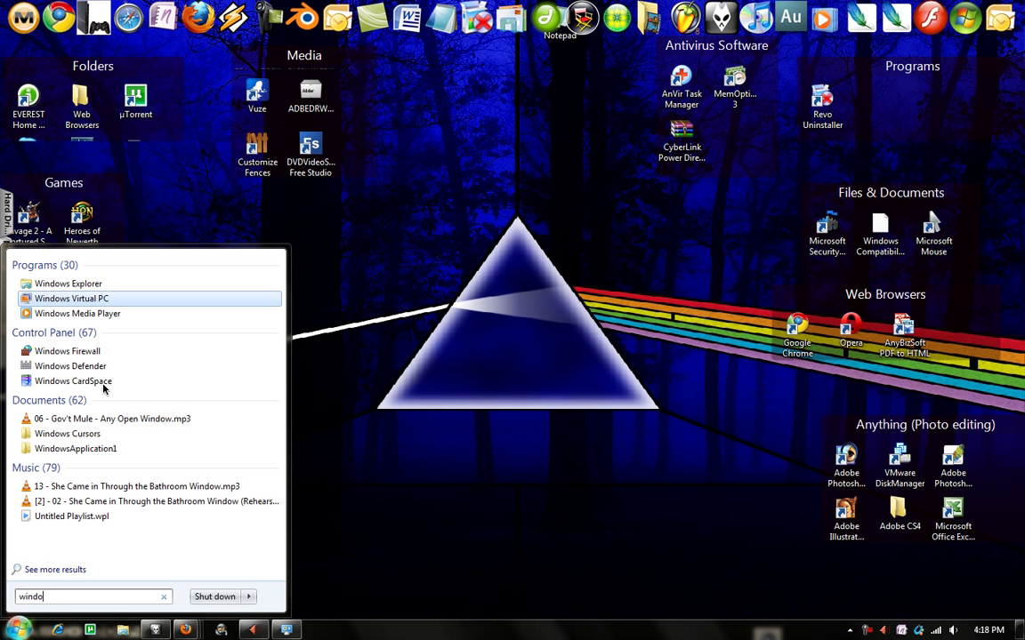
left_click(72, 298)
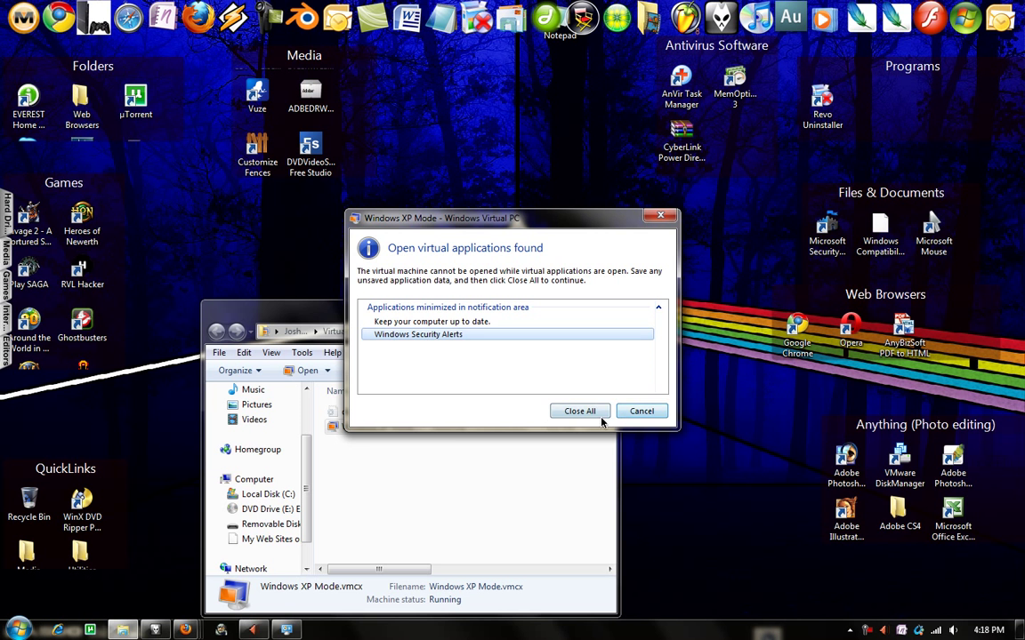
left_click(579, 411)
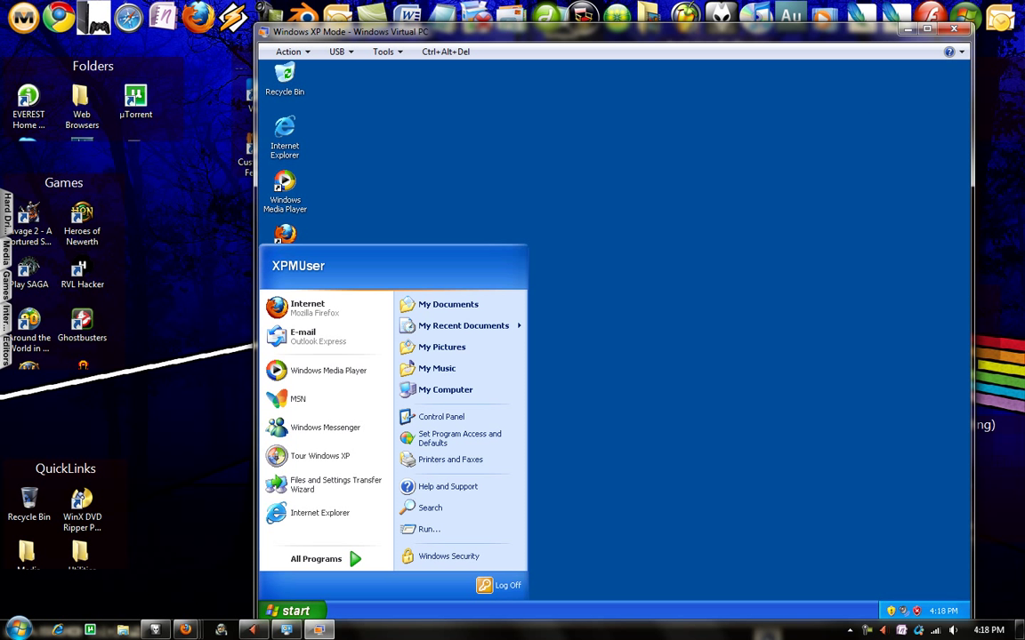
Launch Firefox in XP Mode, decline IE as default, and open the Download Windows XP Mode result.
left_click(307, 307)
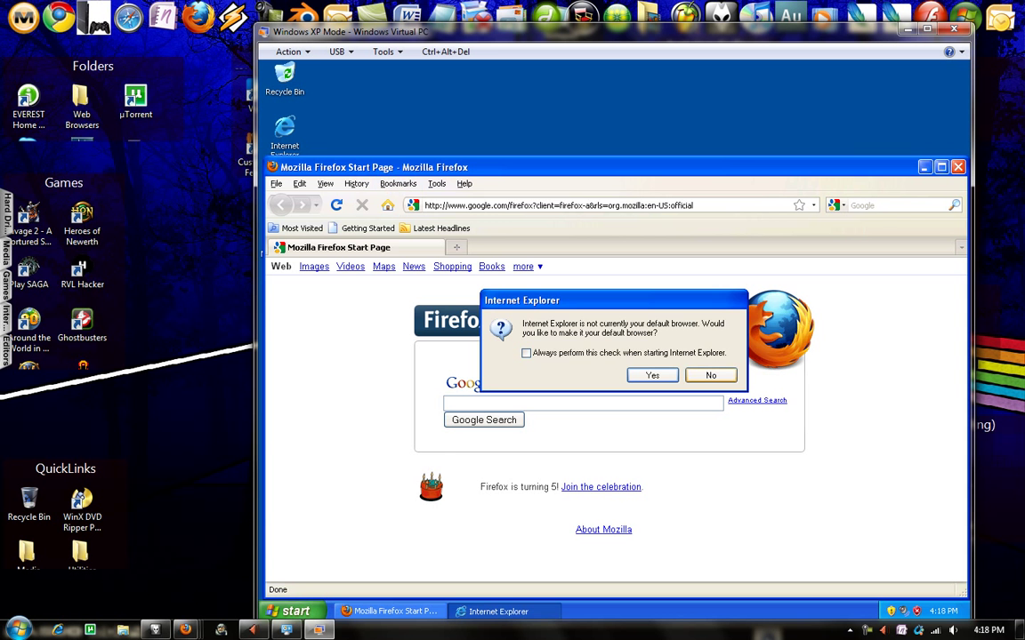
left_click(711, 374)
type("Windows X")
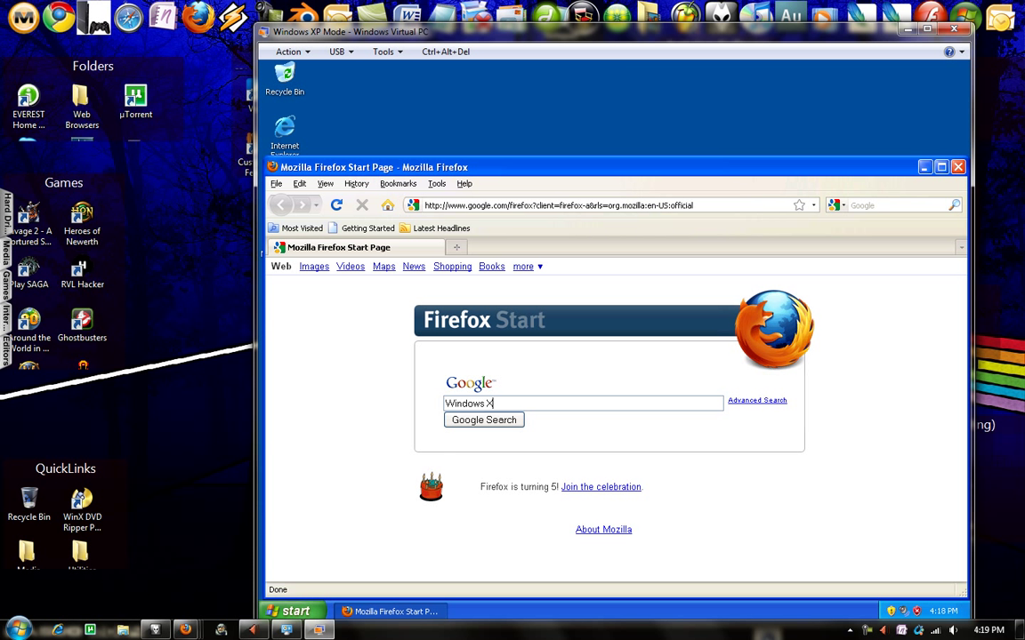
type("p mode")
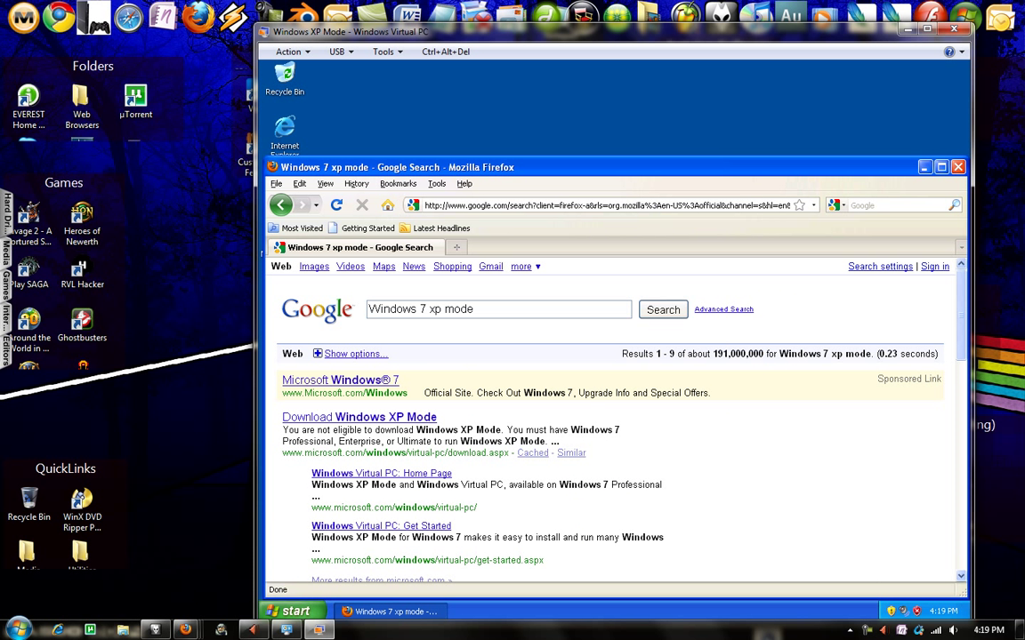
left_click(359, 416)
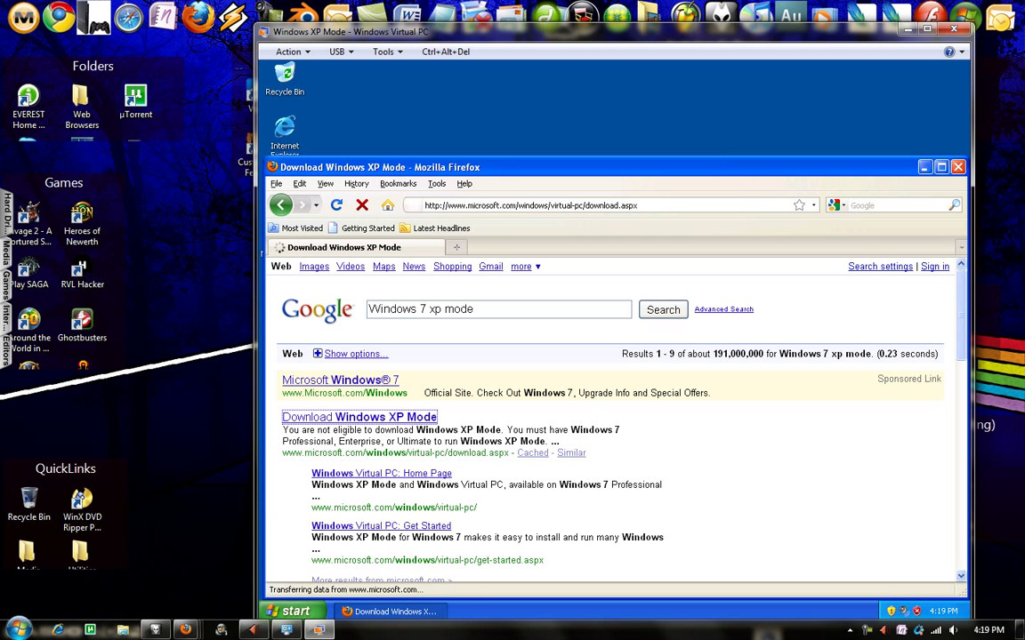
left_click(359, 417)
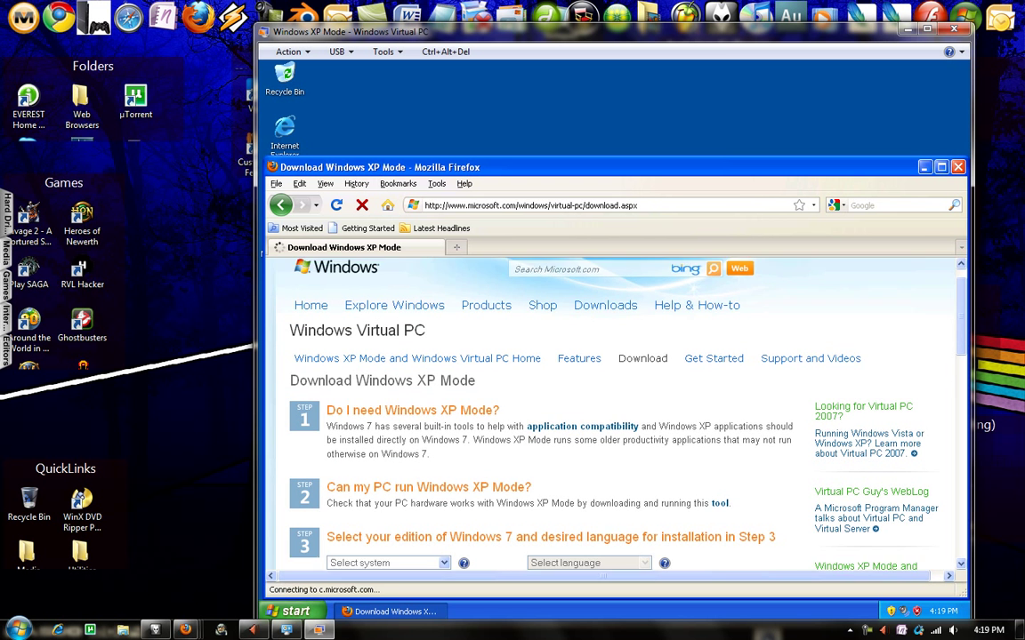
scroll("down", 3)
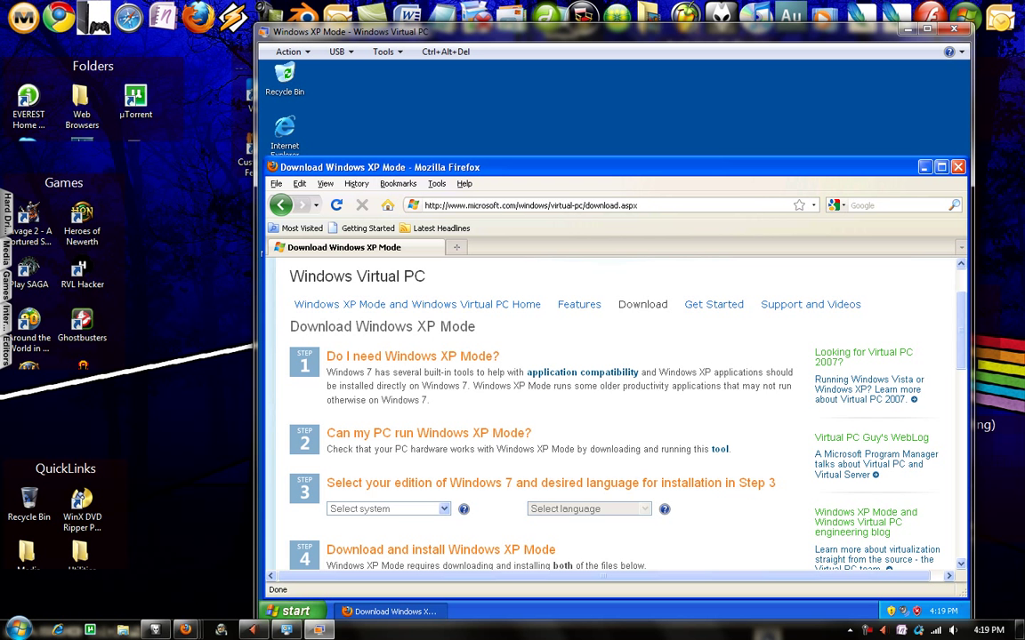
scroll("down", 3)
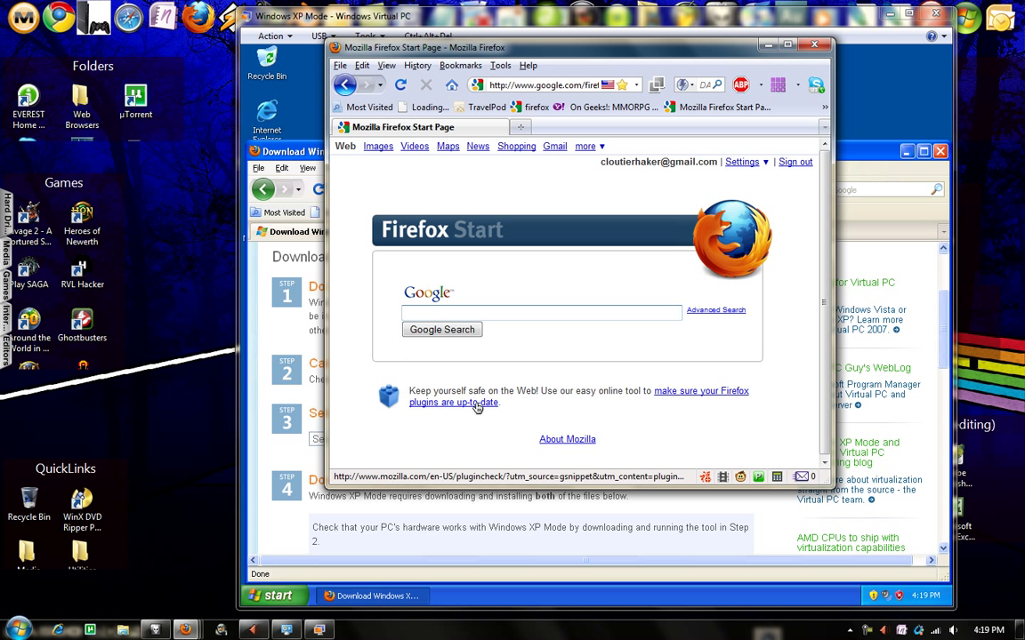
Search 'virtual box' in the host Firefox and open the VirtualBox.org result.
type("virtual box")
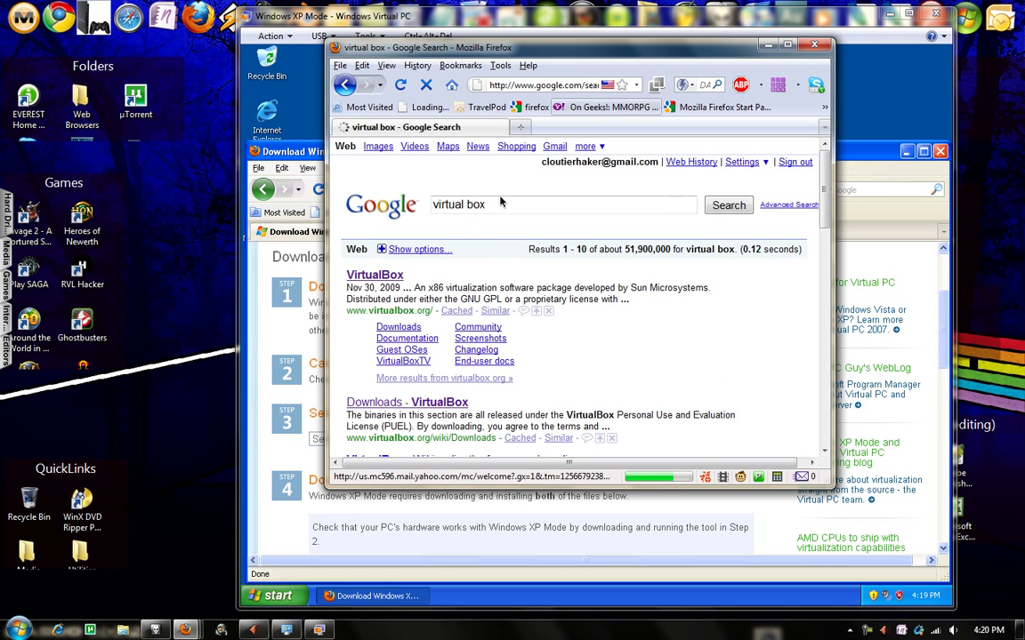
left_click(375, 274)
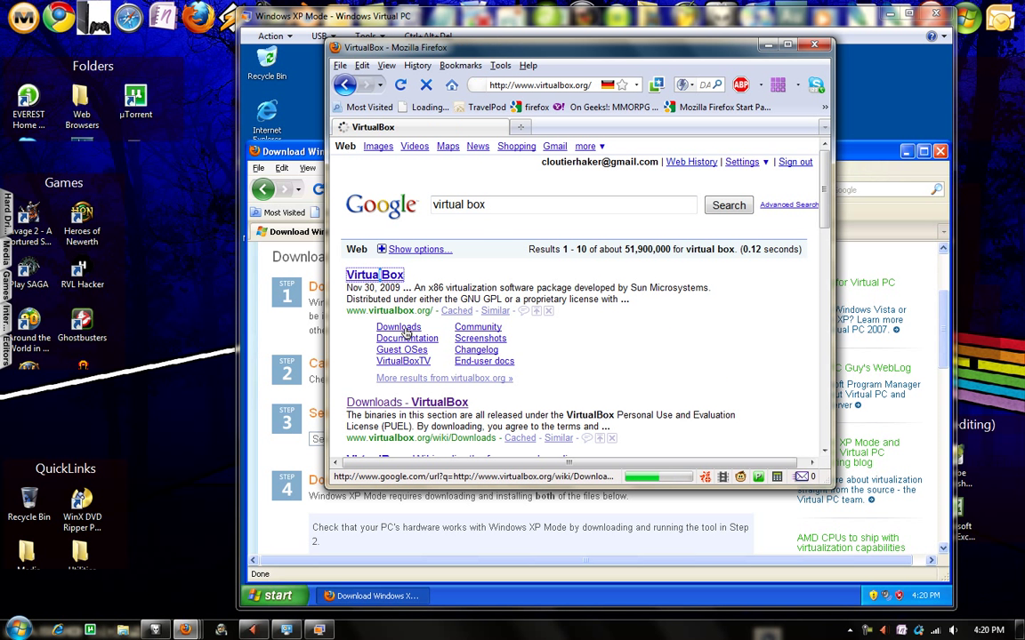
left_click(374, 274)
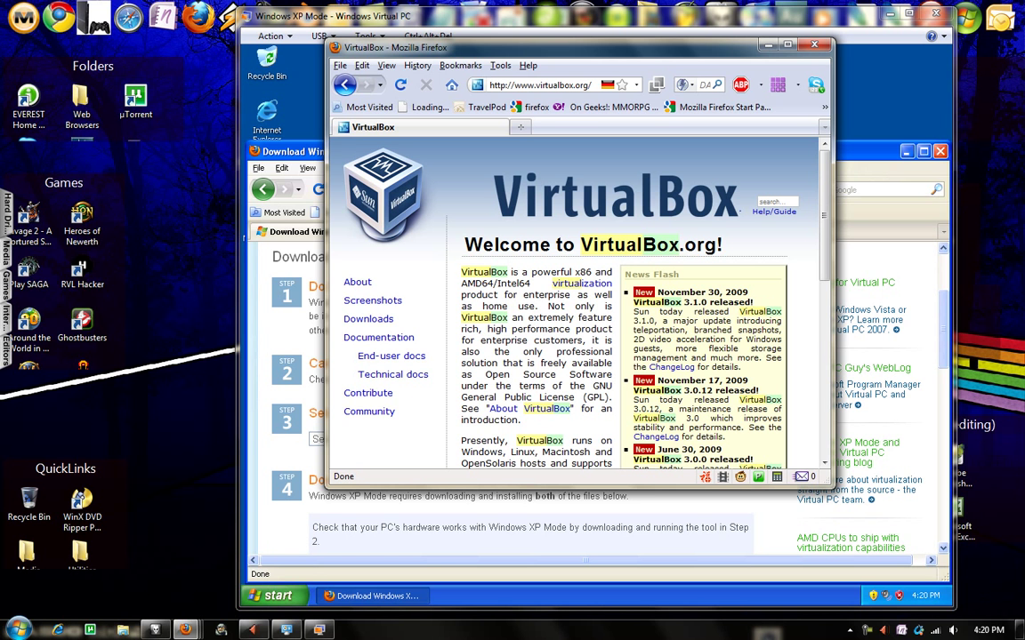
scroll("down", 3)
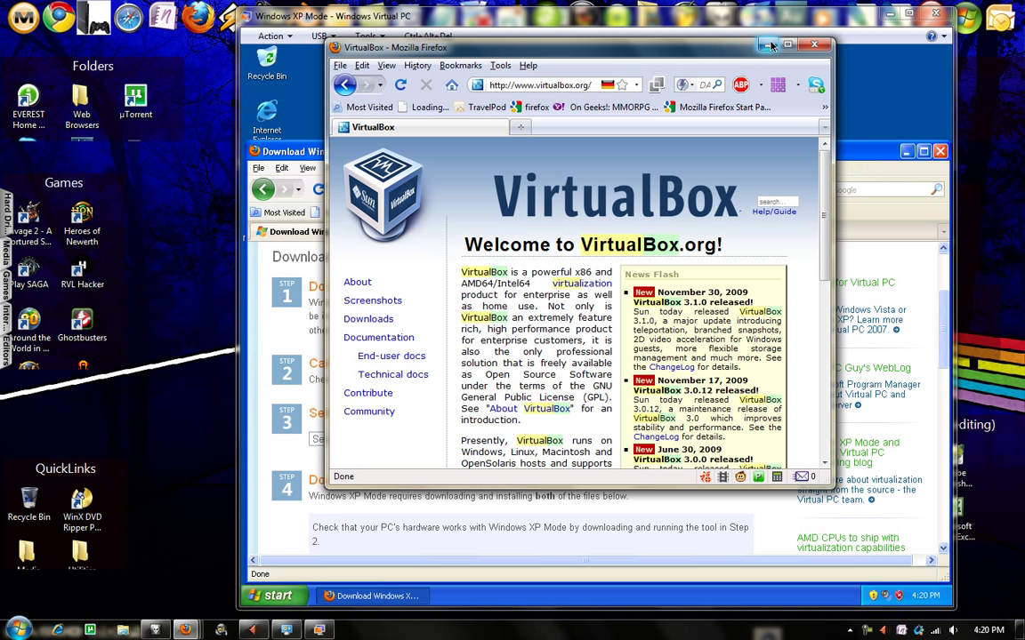
mouse_move(768, 45)
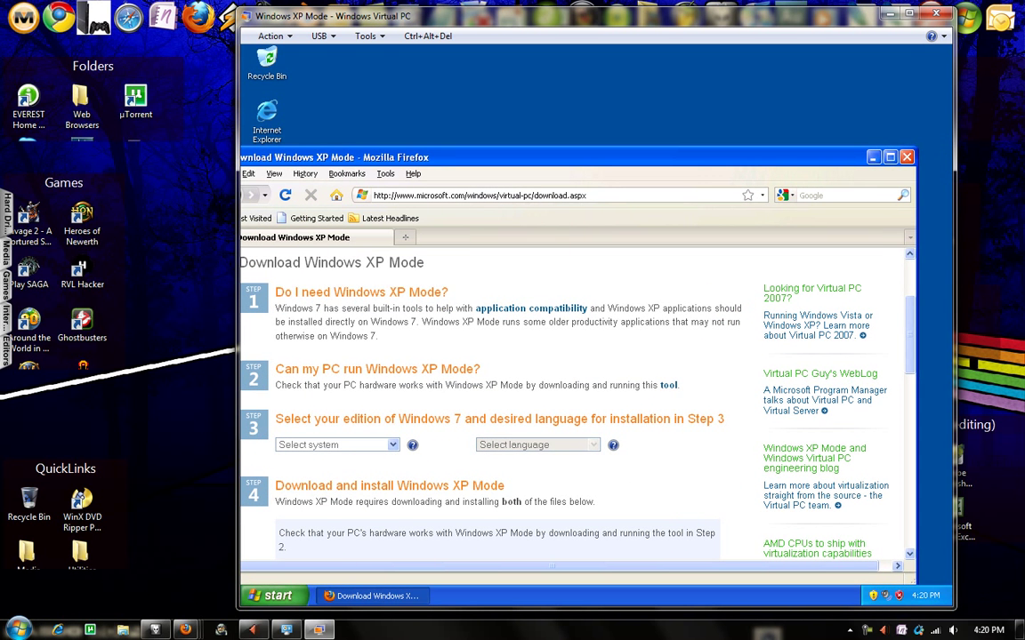
Close the XP Mode browser, review and close System Properties, and open the XP Start menu.
left_click(906, 157)
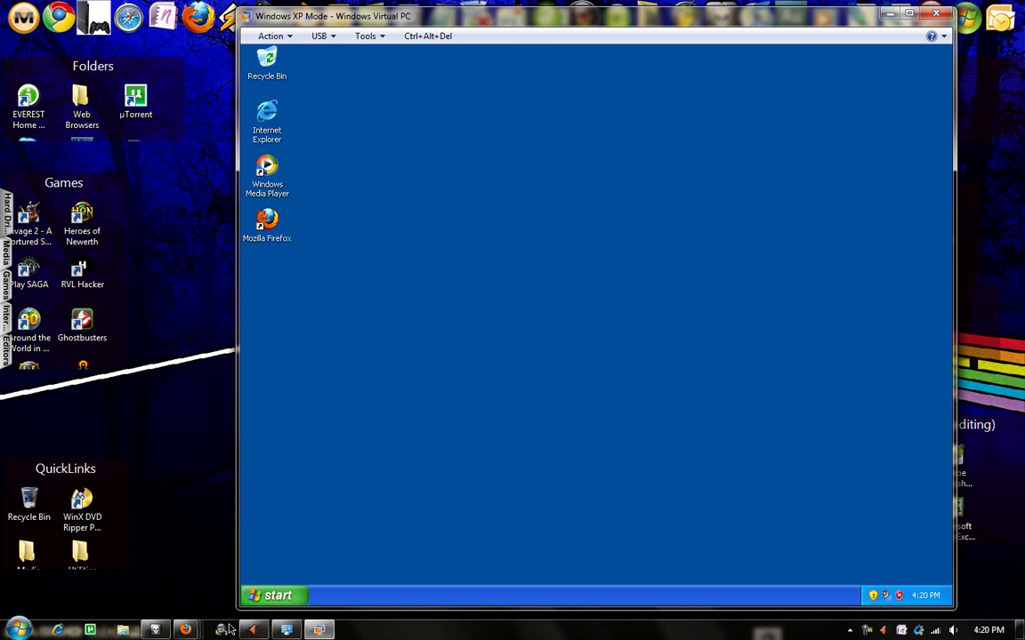
left_click(274, 595)
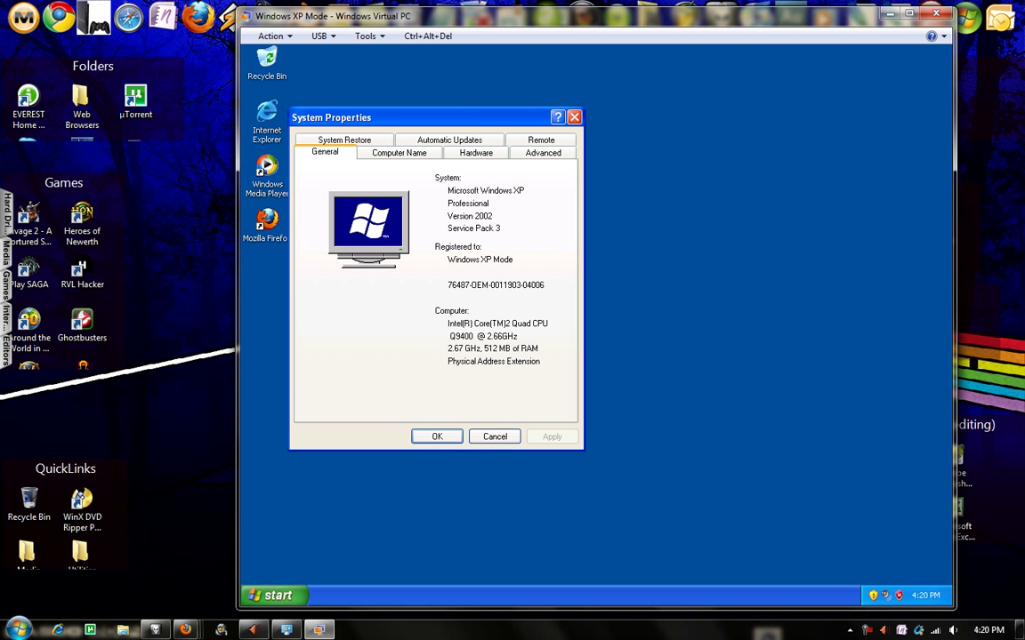
left_click(475, 152)
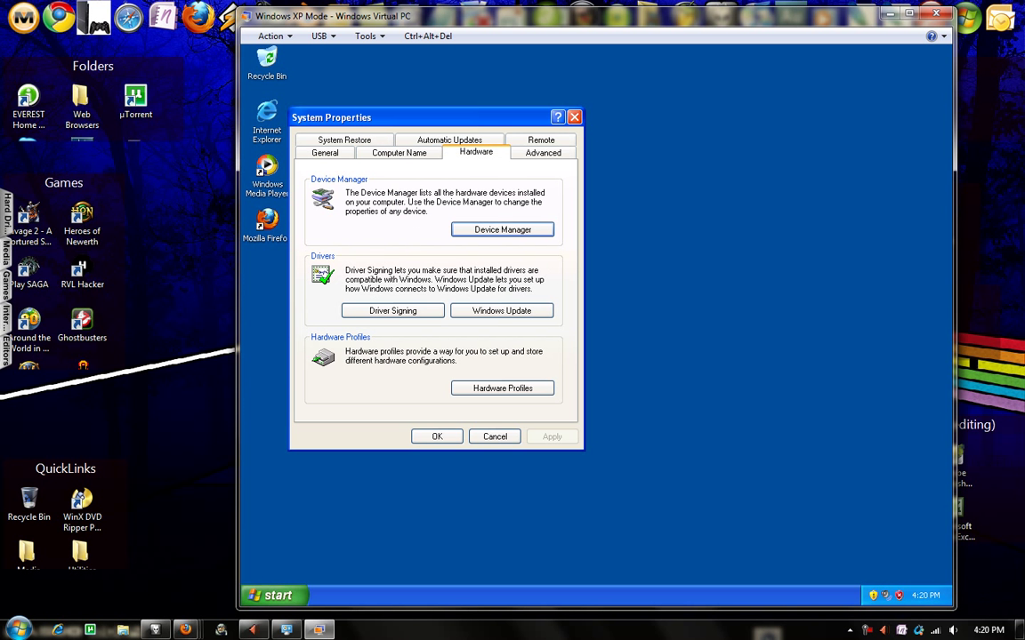
left_click(542, 151)
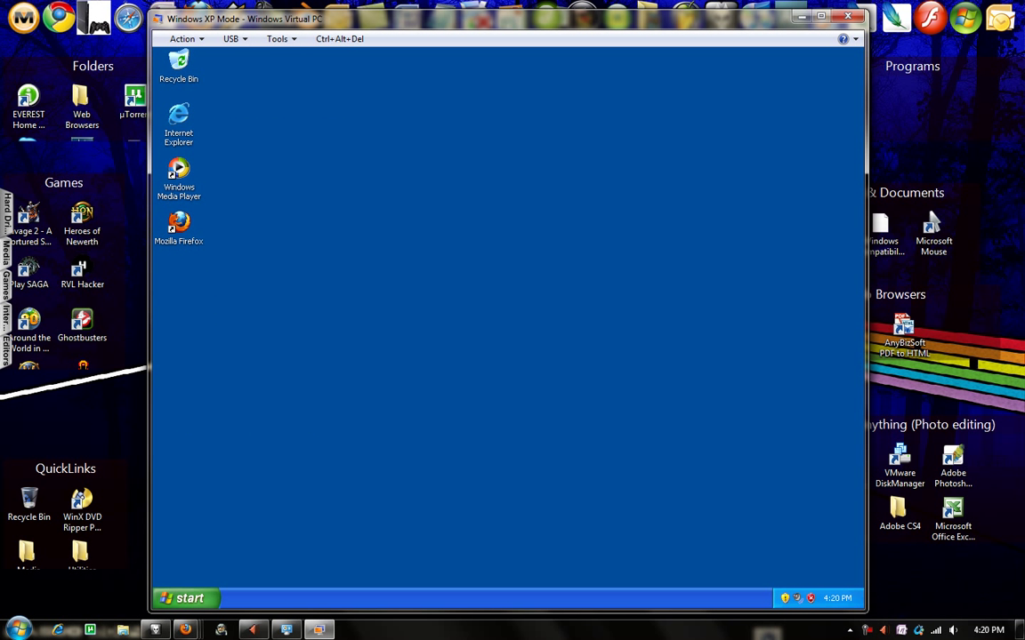
left_click(187, 597)
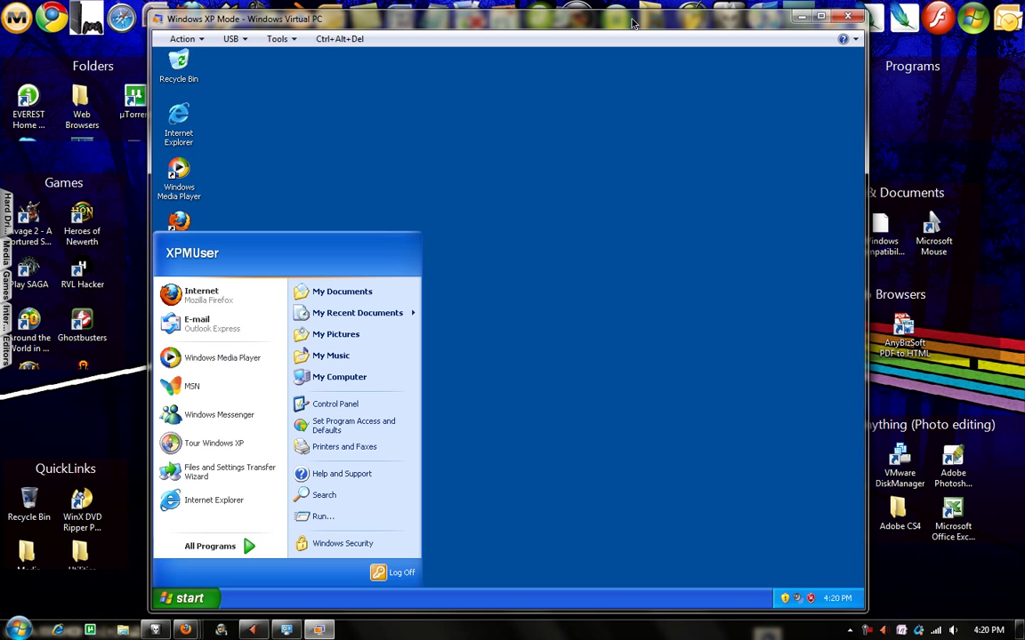
Close the XP Start menu without launching anything and switch the VM to full screen.
left_click(186, 598)
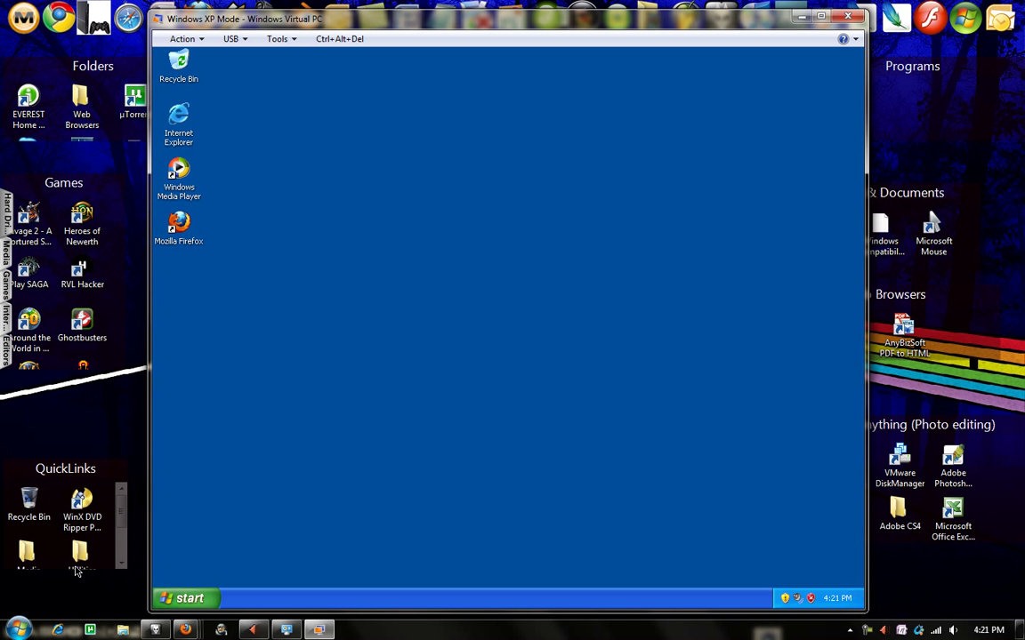
left_click(185, 597)
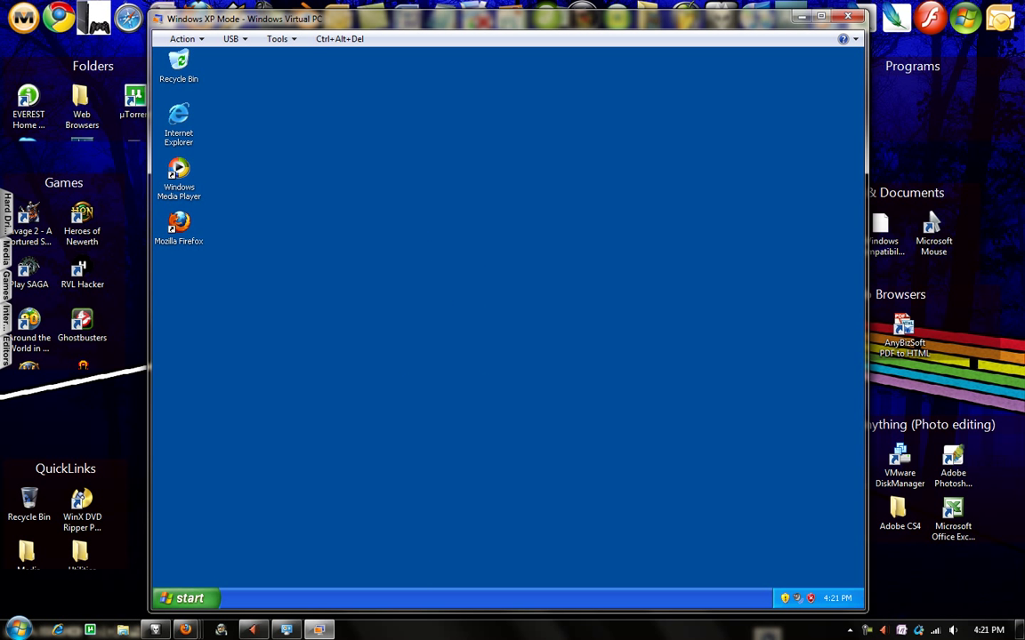
left_click(187, 598)
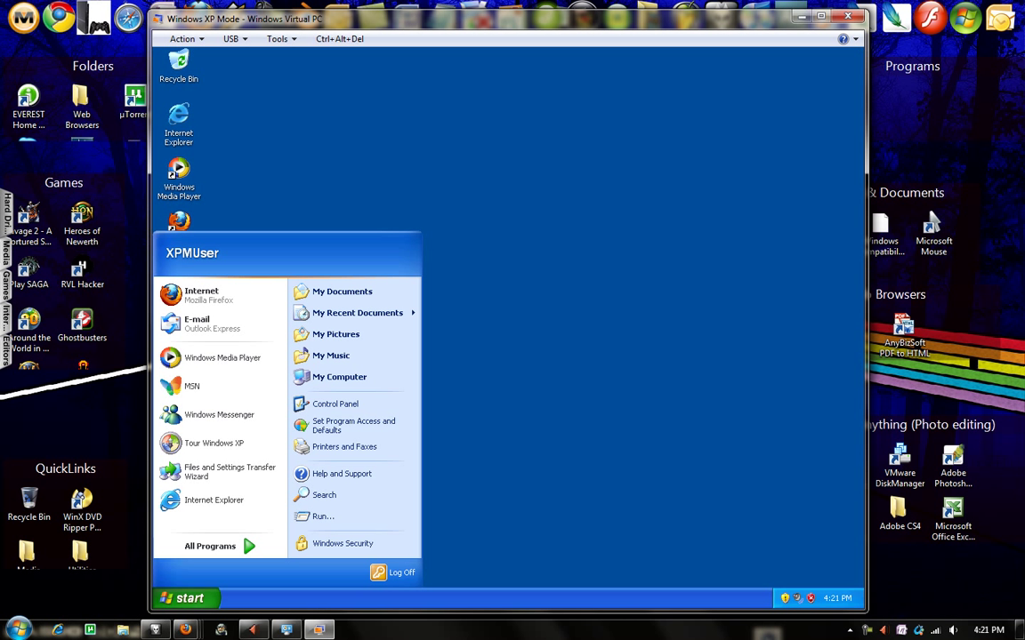
mouse_move(213, 443)
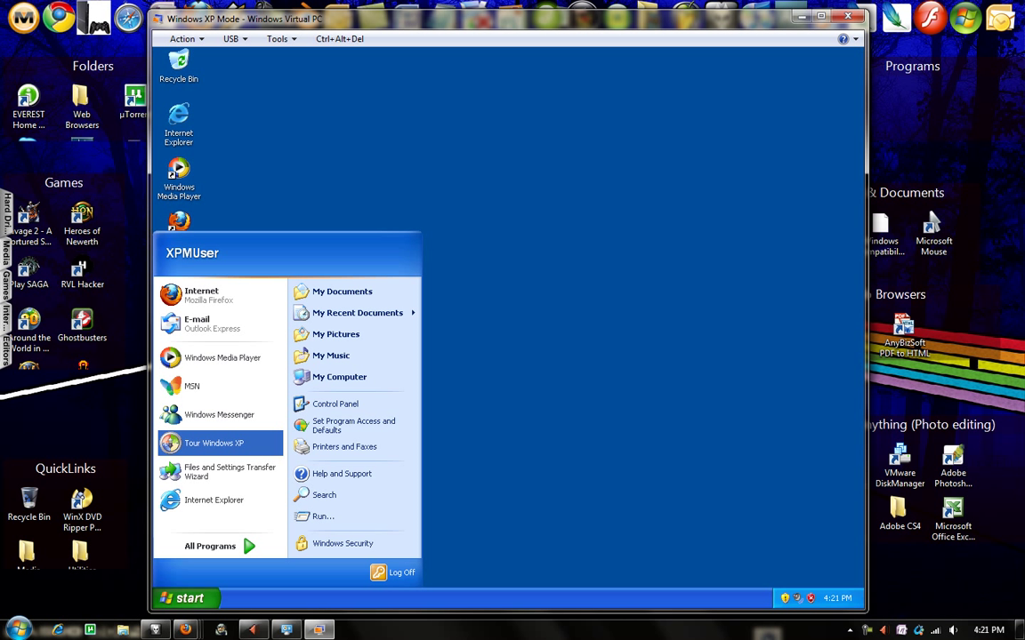
left_click(186, 598)
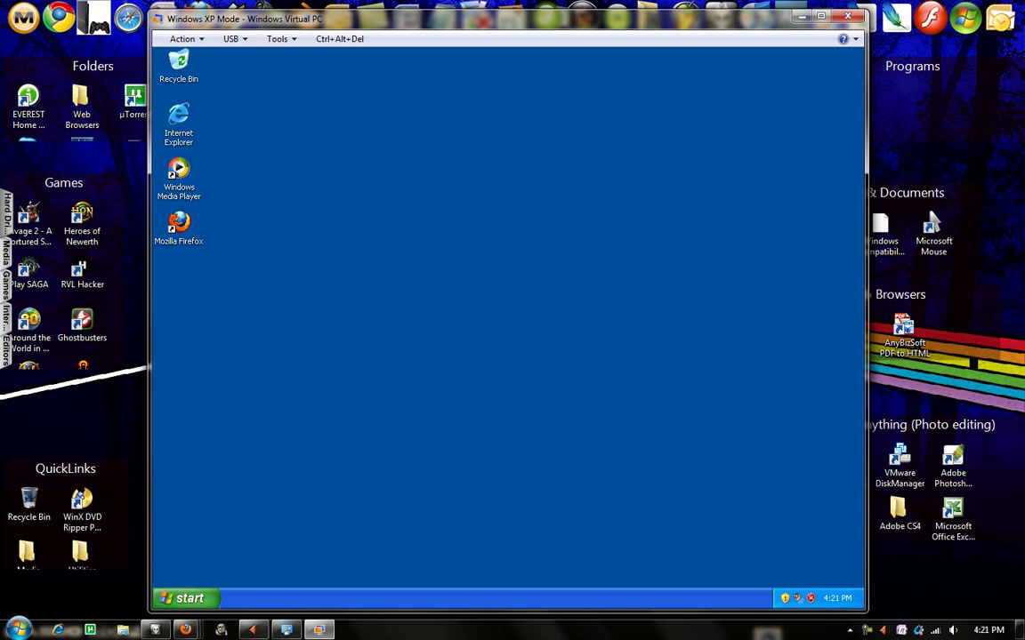
left_click(182, 39)
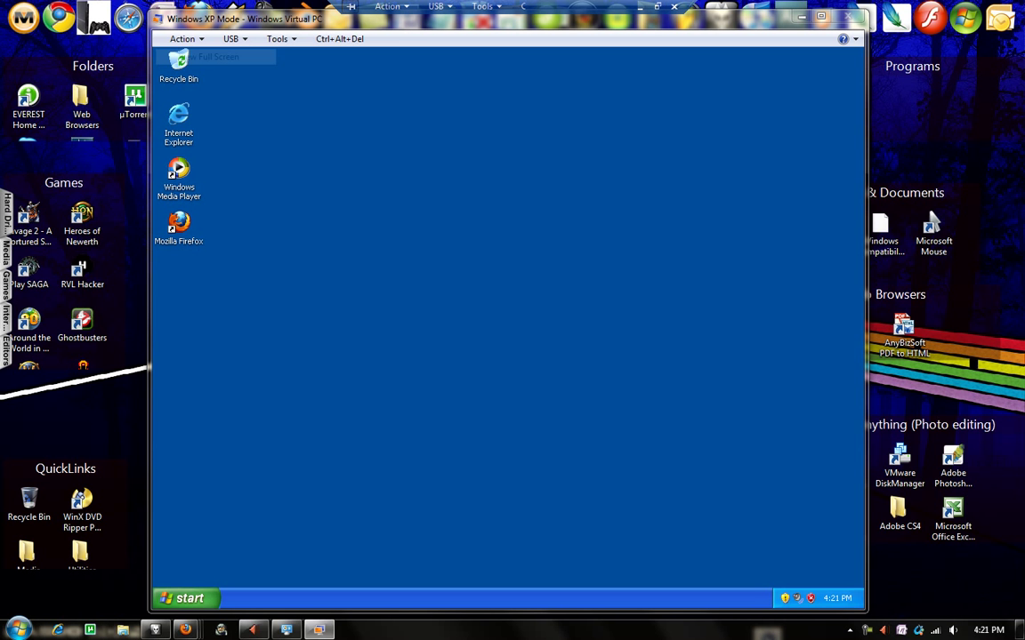
left_click(214, 57)
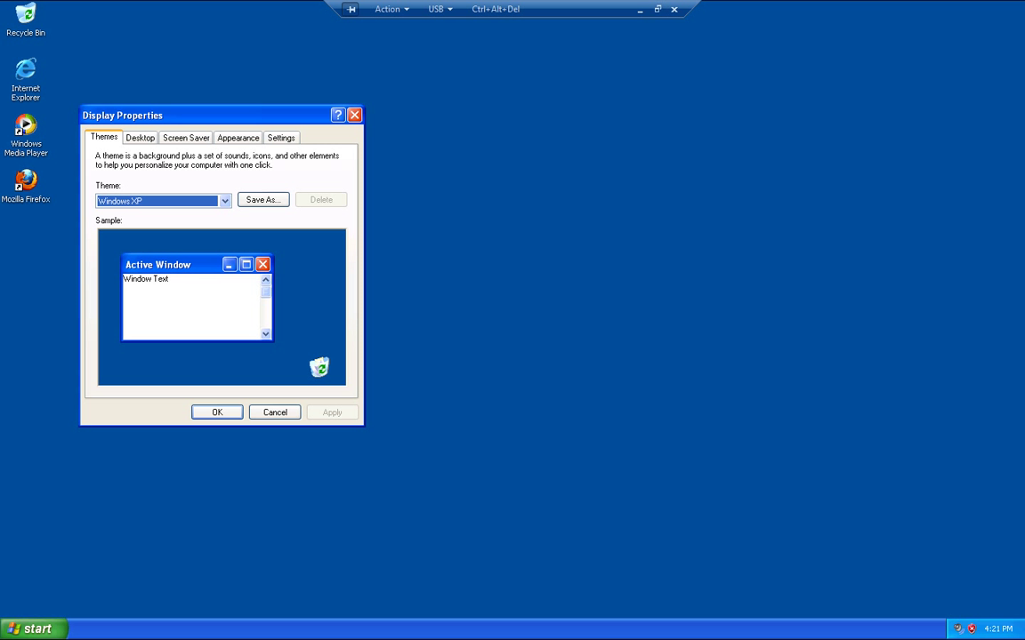
Set the XP desktop background to the blue swirl, keeping the default blue colour scheme.
left_click(140, 138)
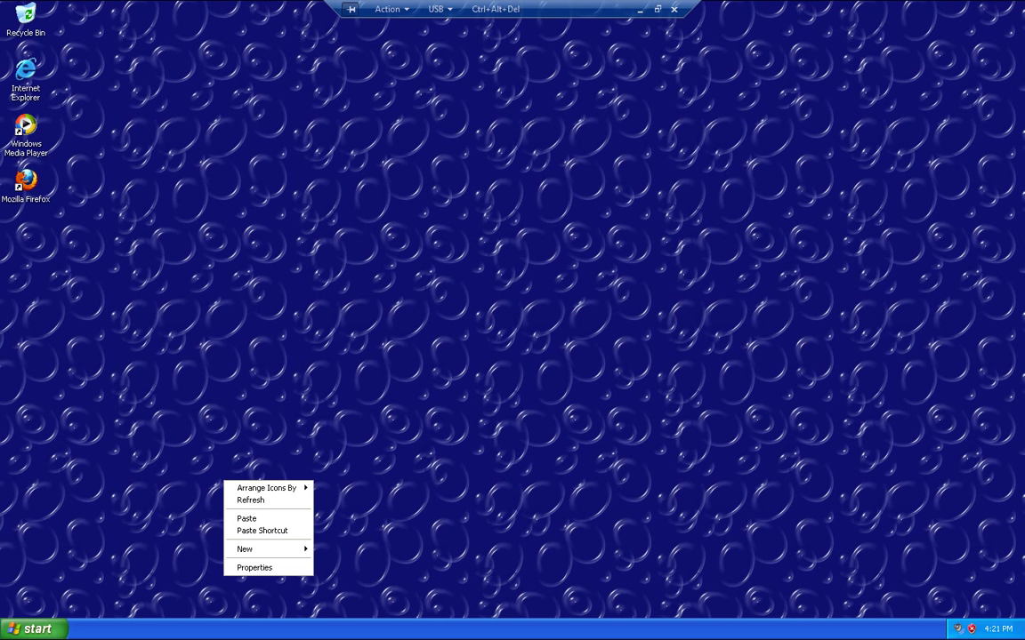
left_click(254, 568)
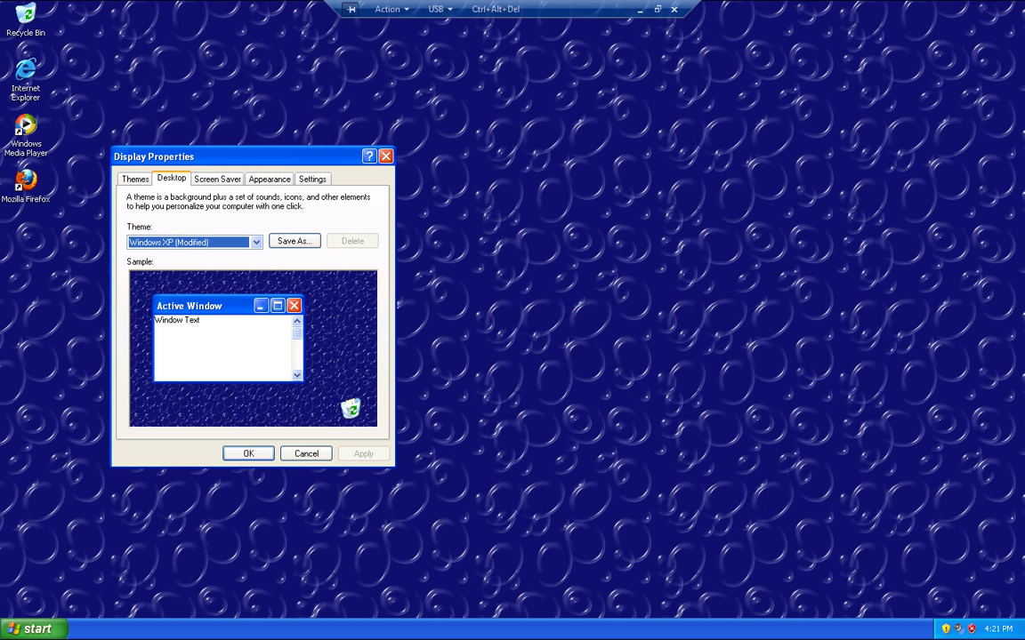
left_click(269, 179)
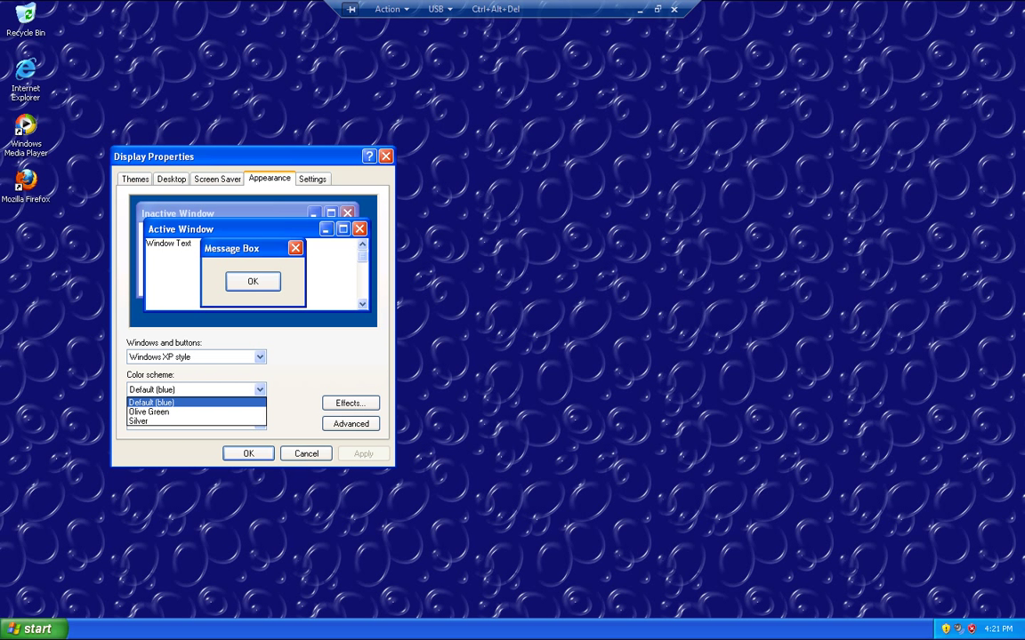
left_click(138, 420)
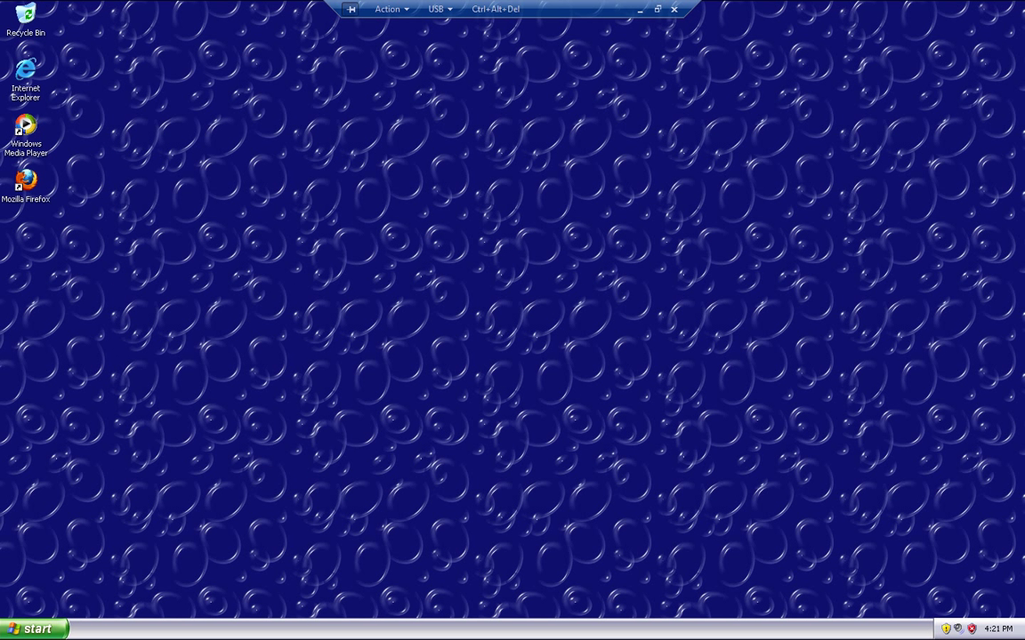
left_click(26, 180)
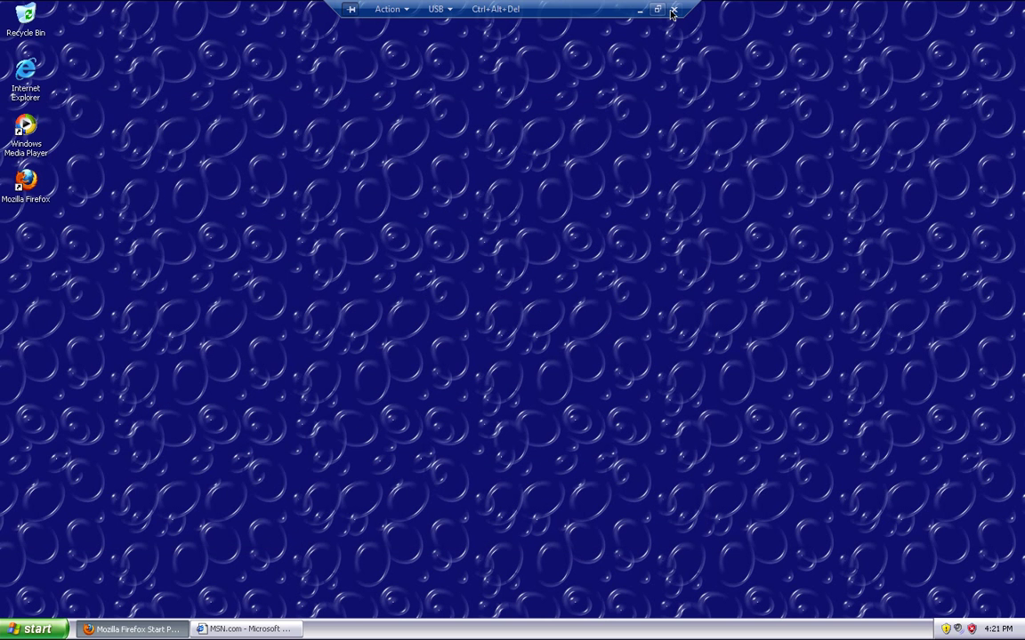
mouse_move(675, 10)
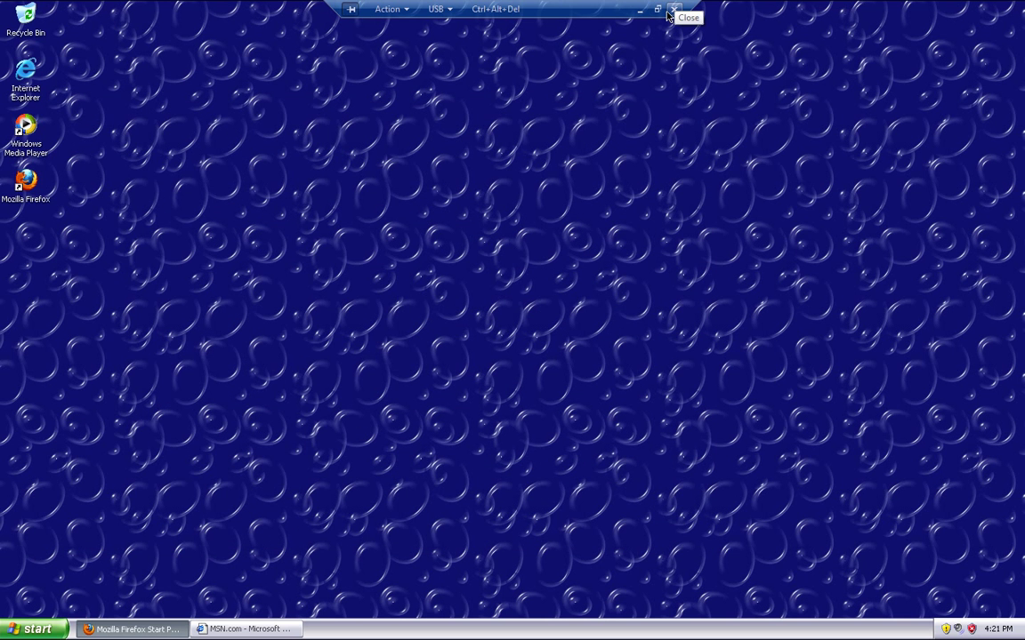
Restore XP Mode from full screen to a window and move the window.
left_click(656, 9)
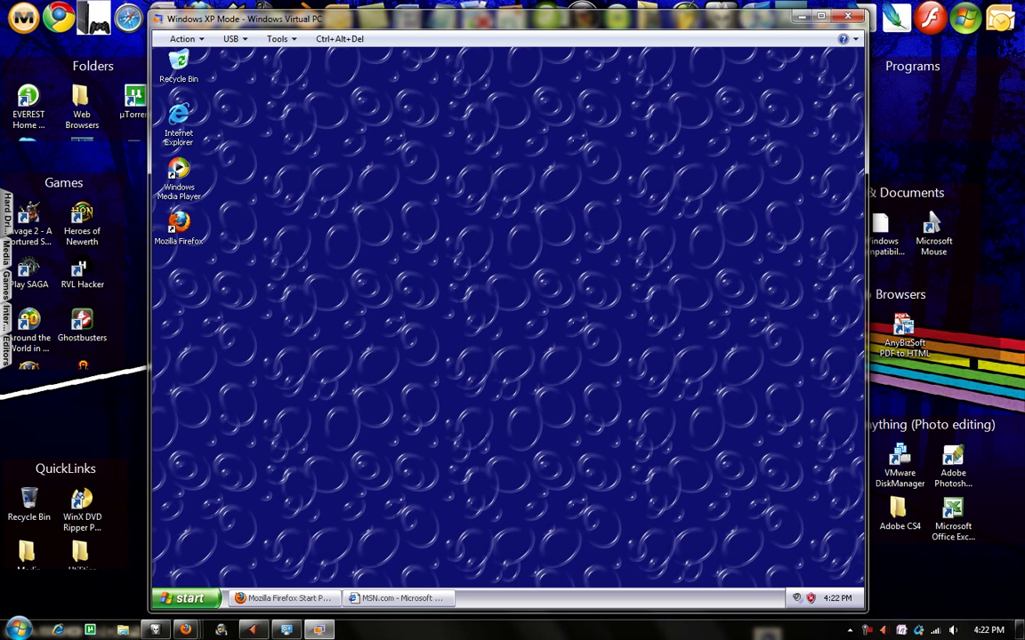
mouse_move(231, 38)
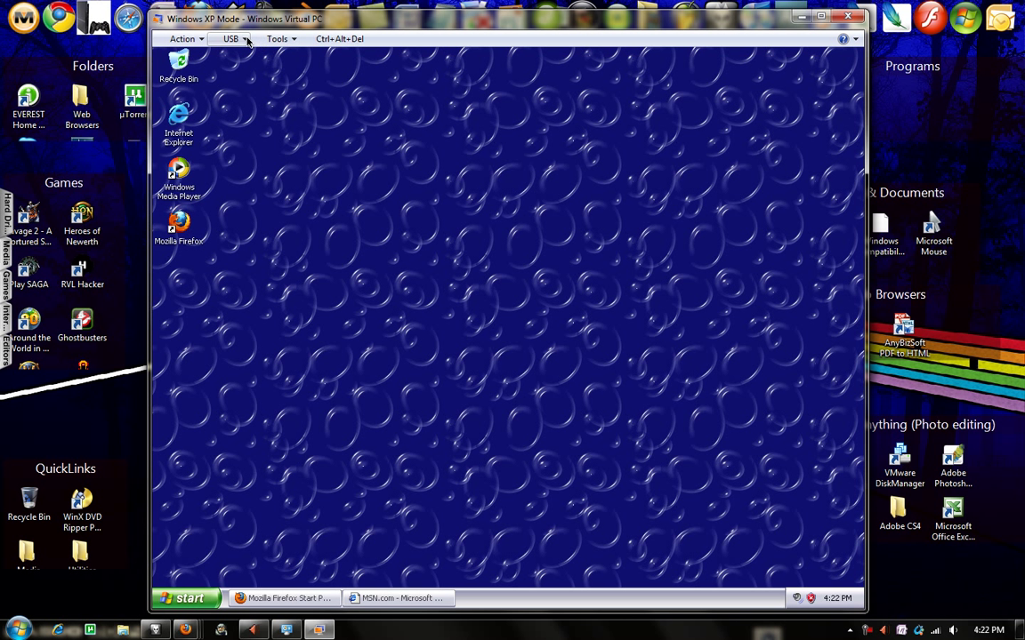
left_click(278, 38)
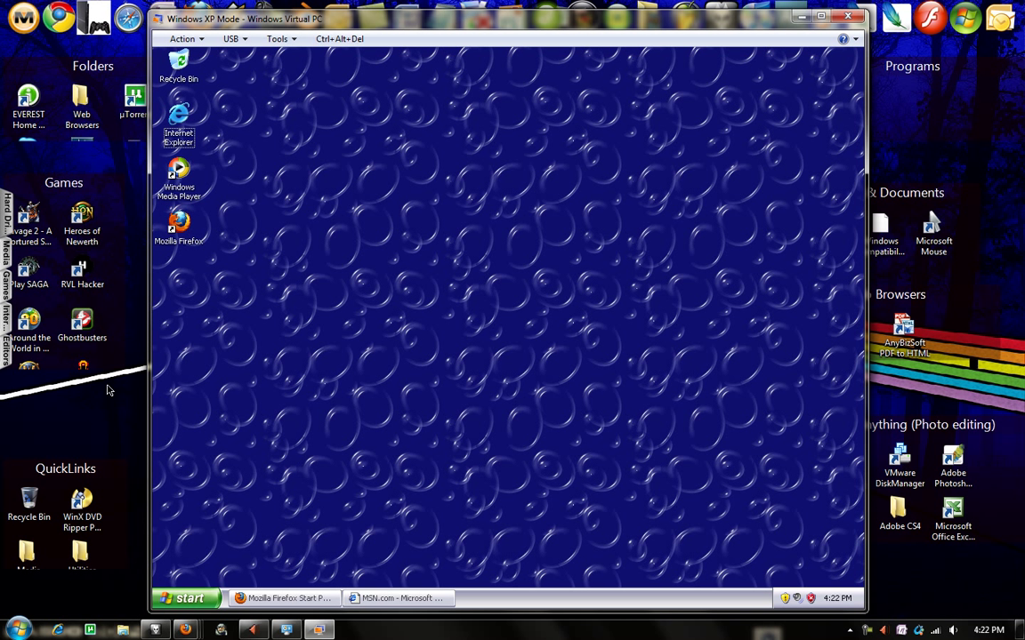
mouse_move(129, 389)
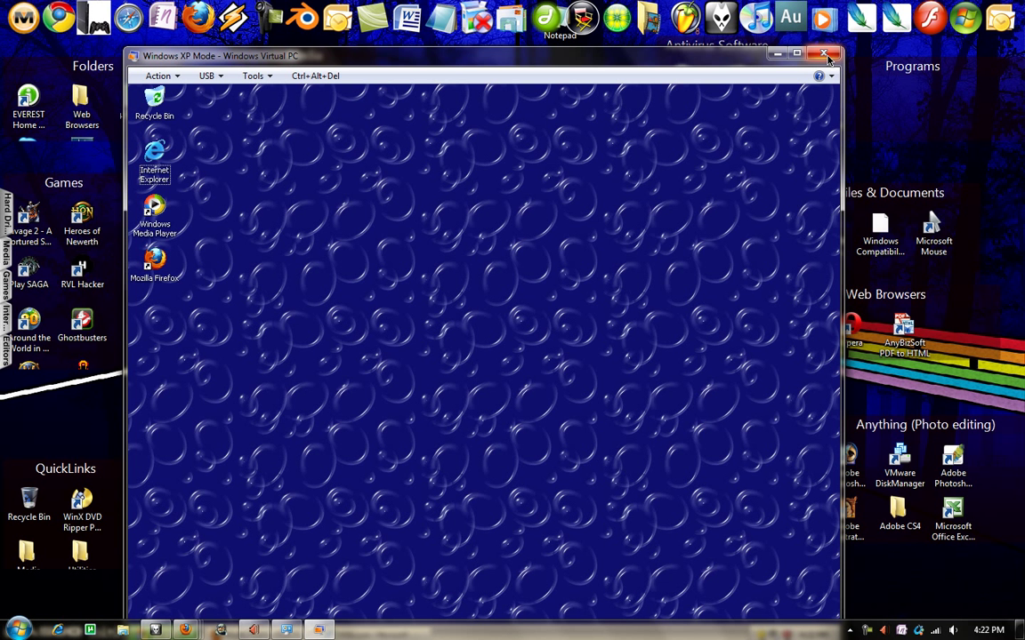
Close the XP Mode window with its X button to hibernate the machine.
left_click(824, 54)
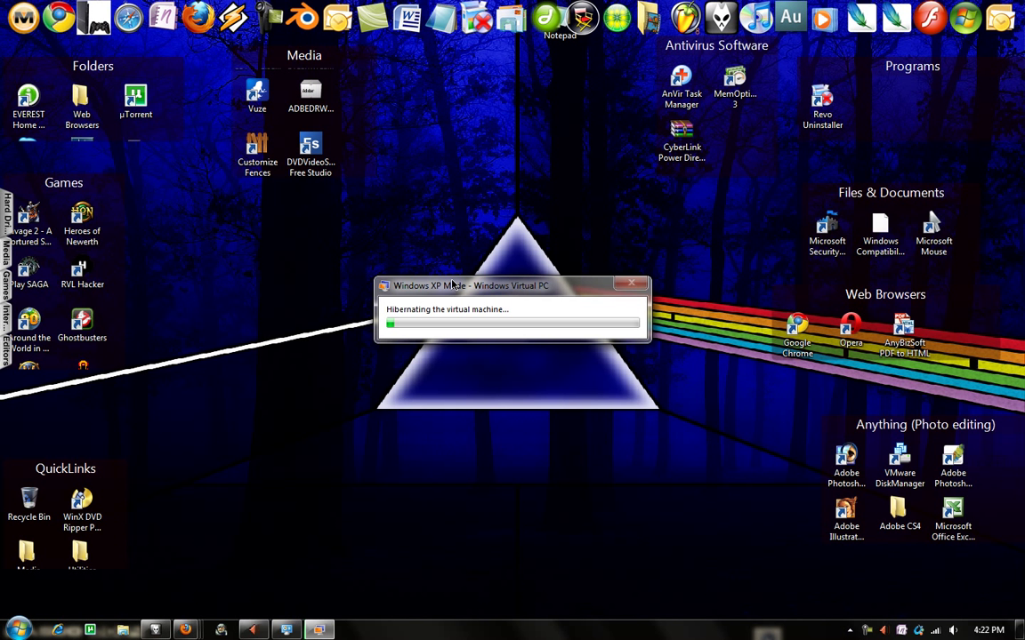
mouse_move(488, 324)
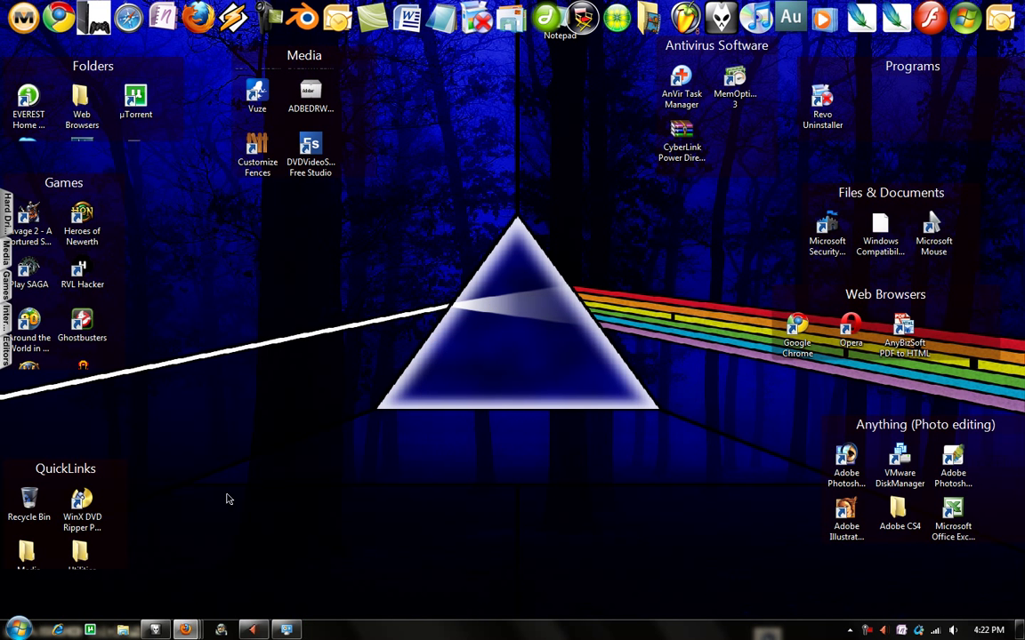
Search the Windows 7 Start menu for 'firefox' to find its XP Mode version.
left_click(16, 630)
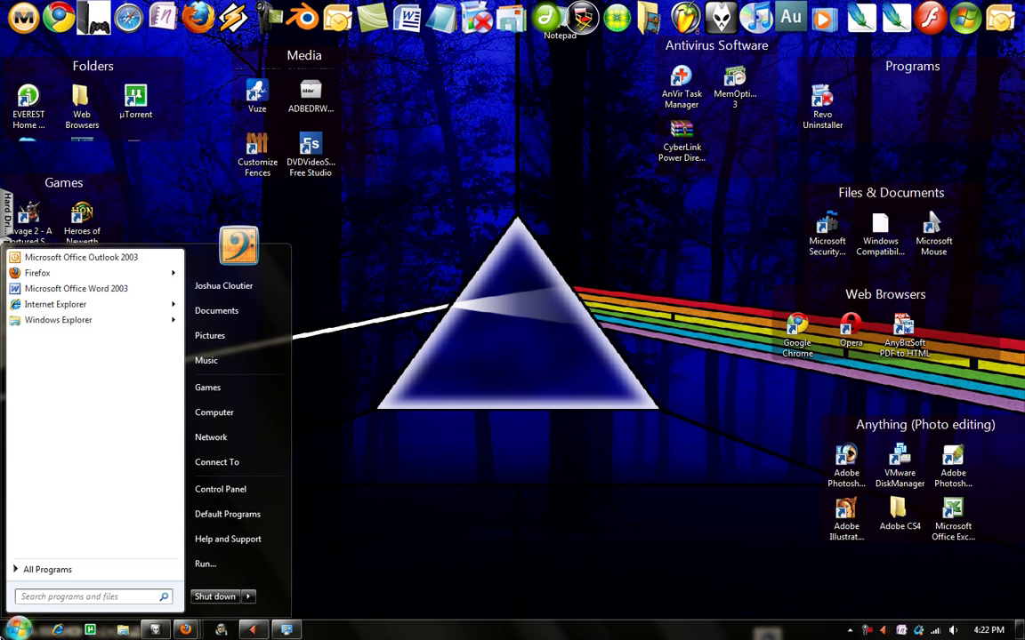
type("firefox")
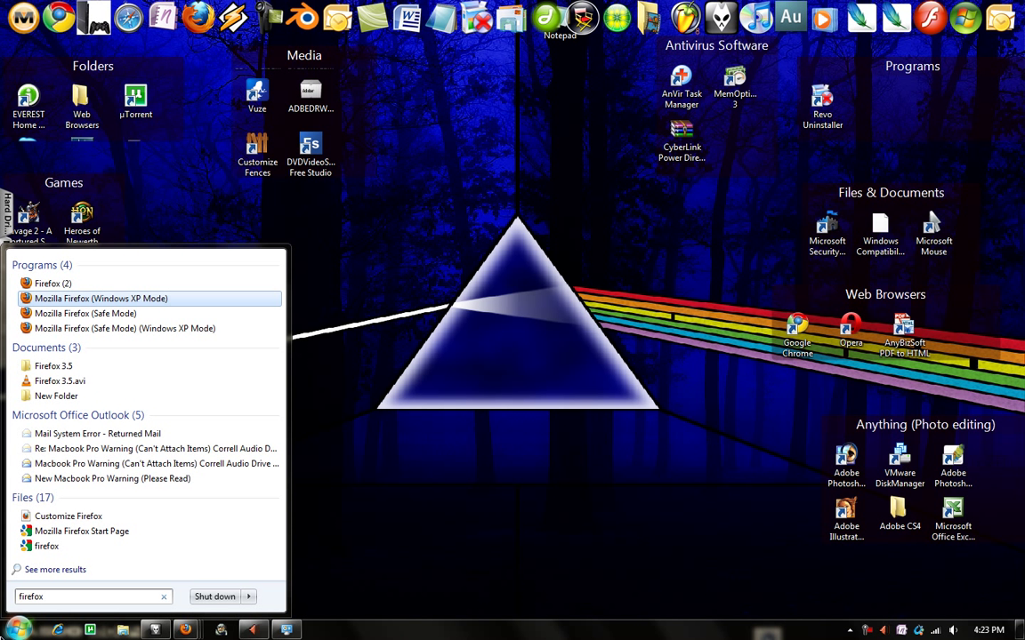
mouse_move(102, 298)
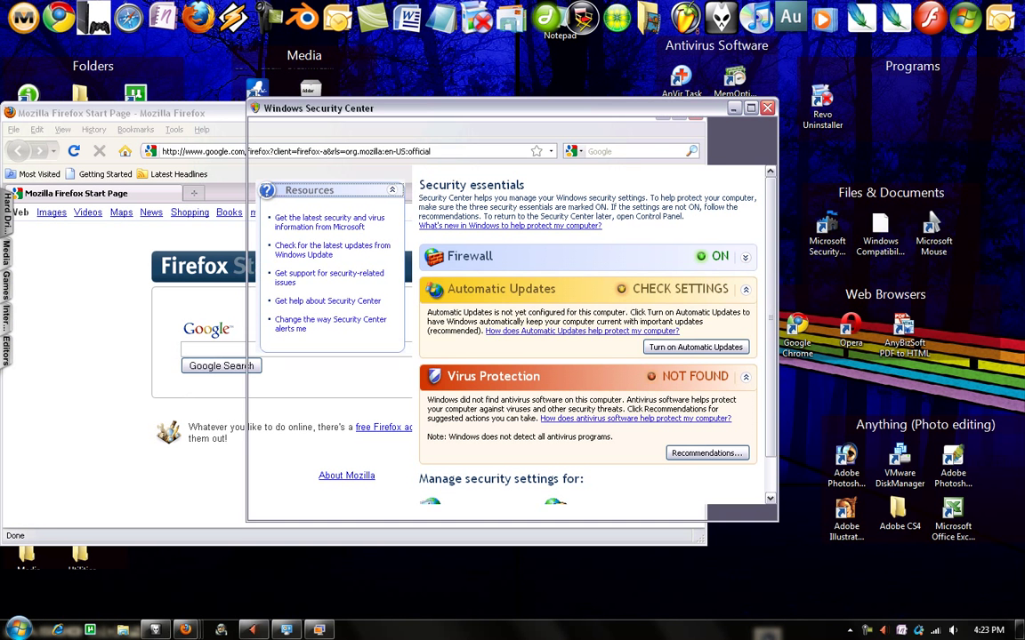
Close the XP Security Center window, leaving XP Mode Firefox on the desktop.
left_click(767, 108)
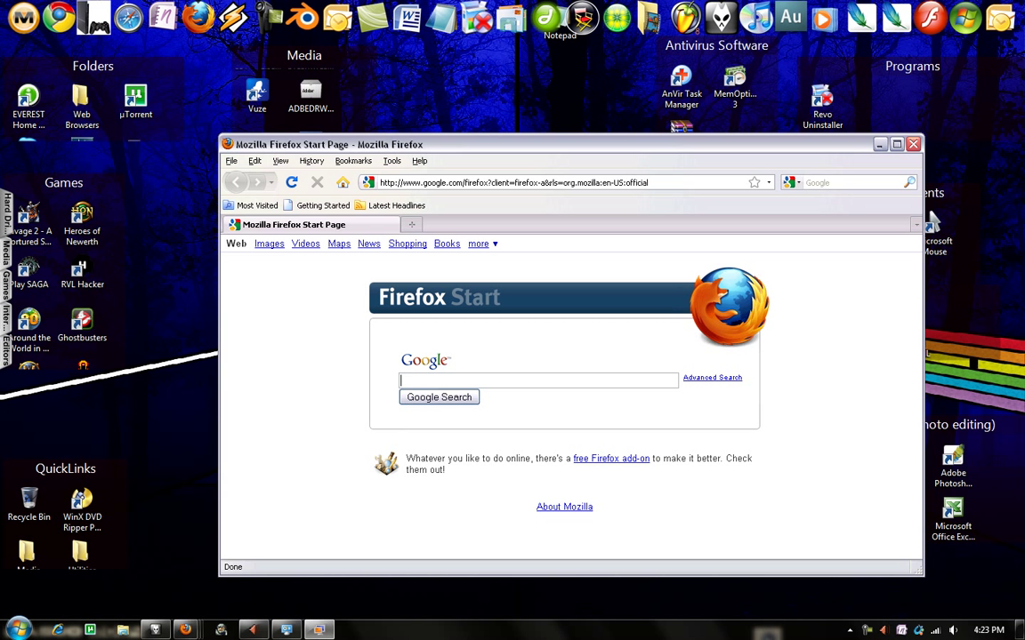
mouse_move(489, 95)
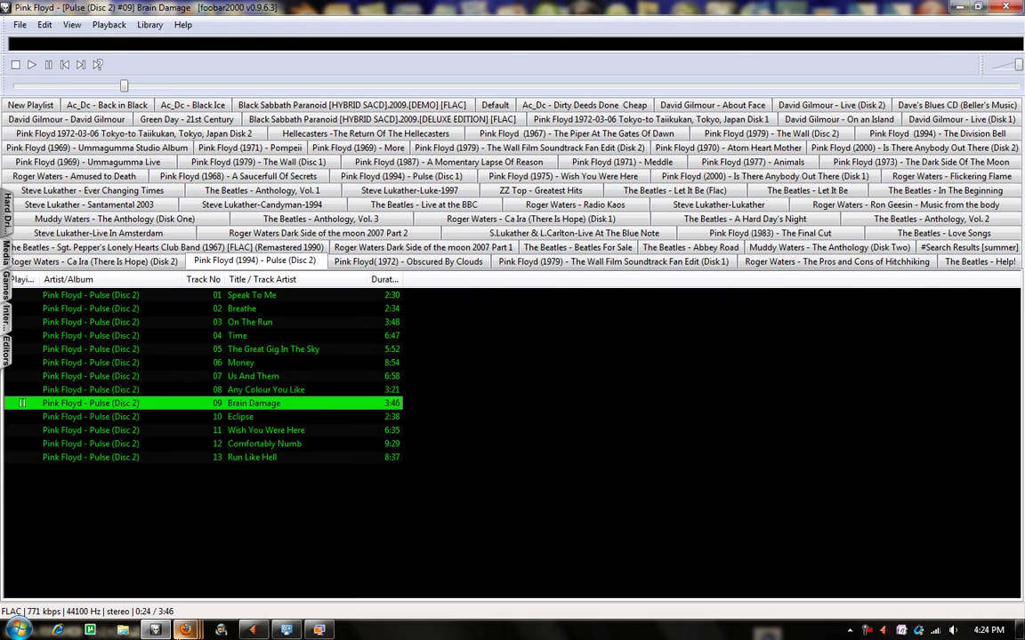
Minimize the foobar2000 player to show the prism wallpaper on the Windows 7 desktop.
left_click(974, 7)
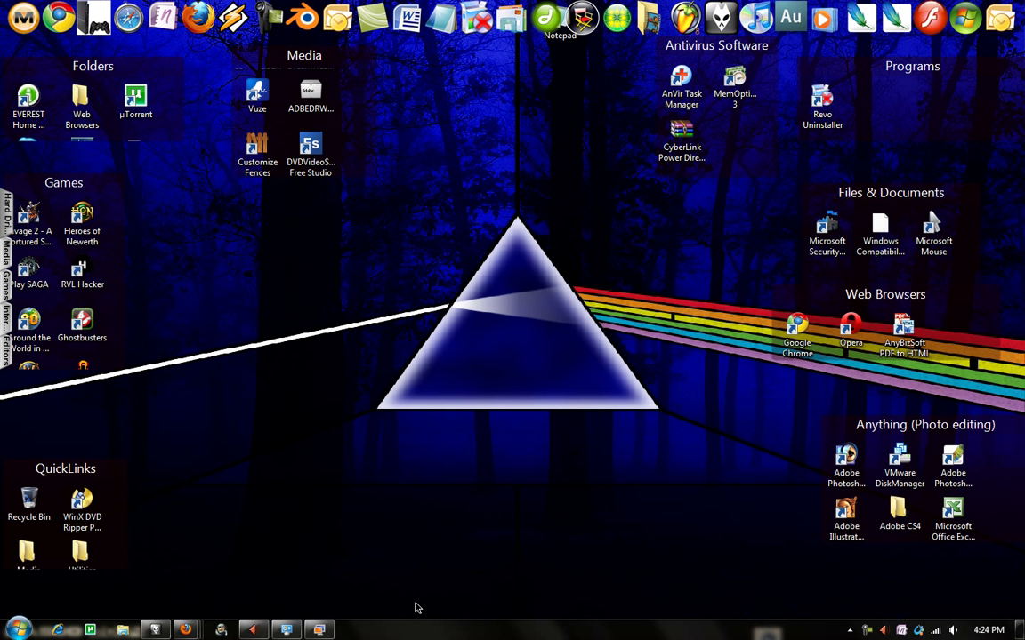
mouse_move(263, 466)
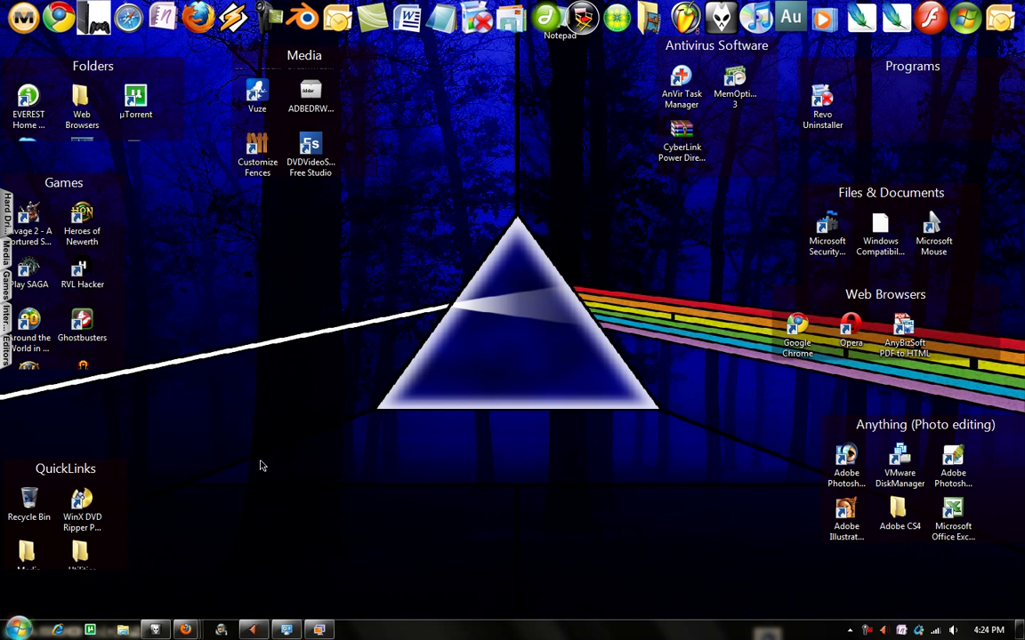
mouse_move(444, 520)
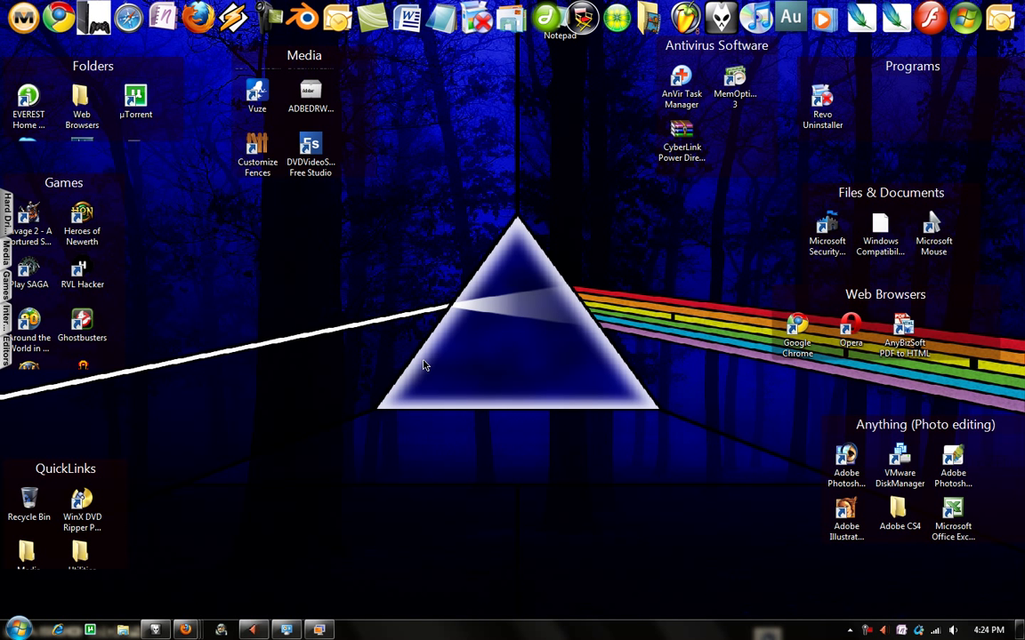
mouse_move(823, 618)
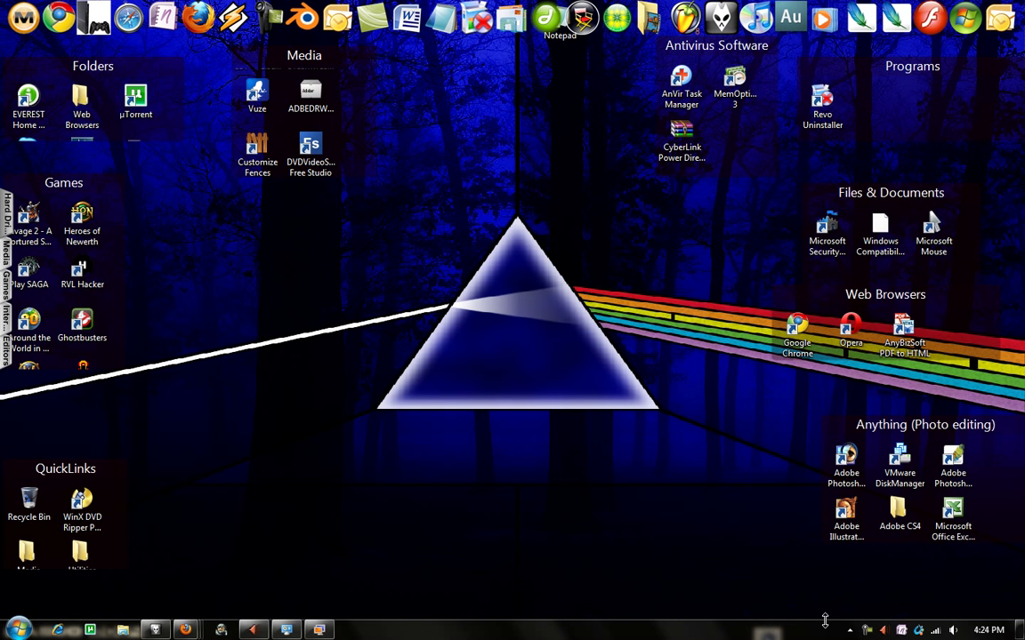
right_click(767, 631)
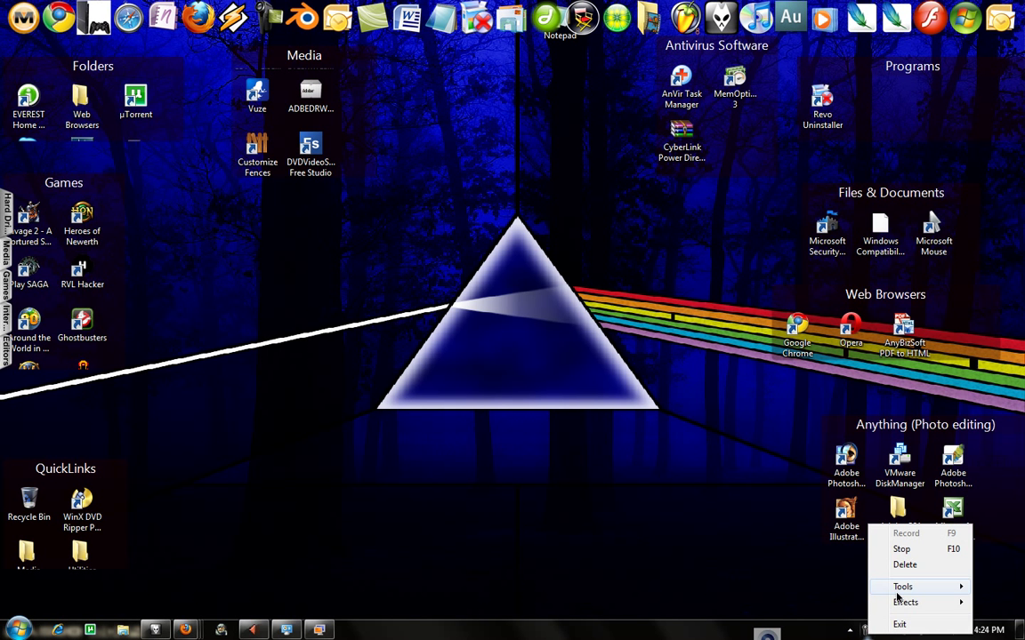